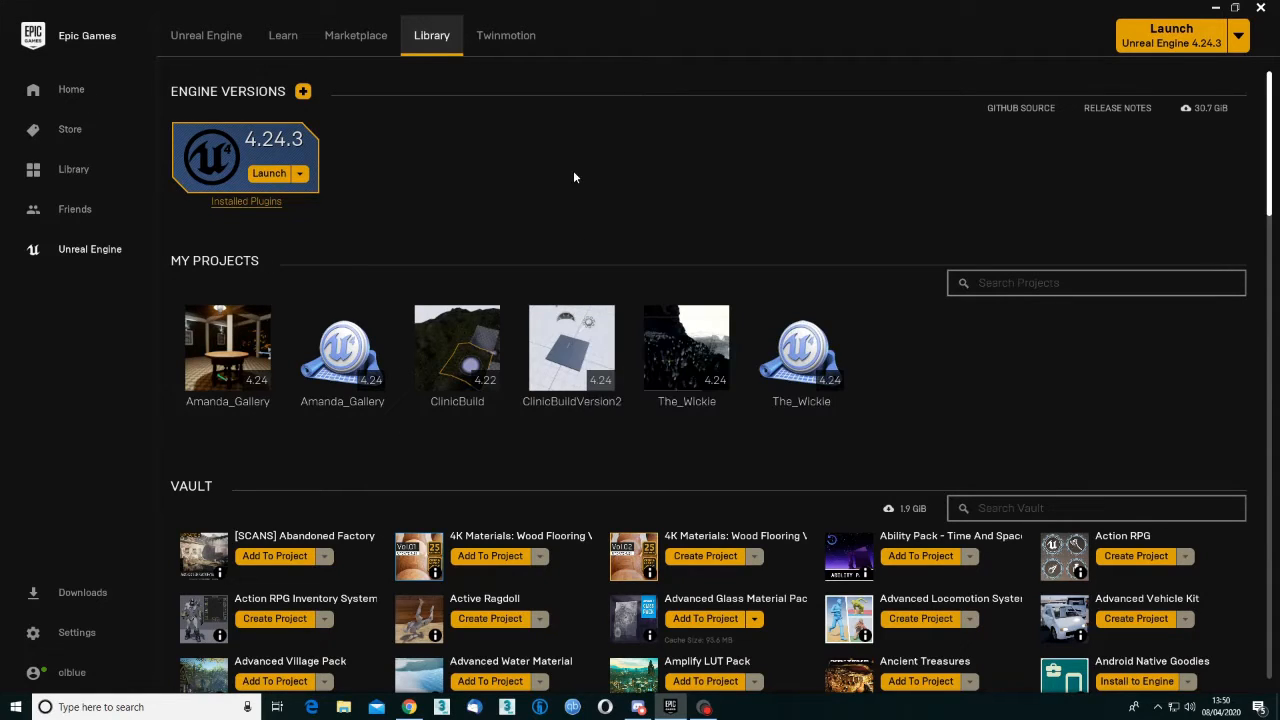
Show This PC in File Explorer with the user folders and six drives listed
scroll("down", 3)
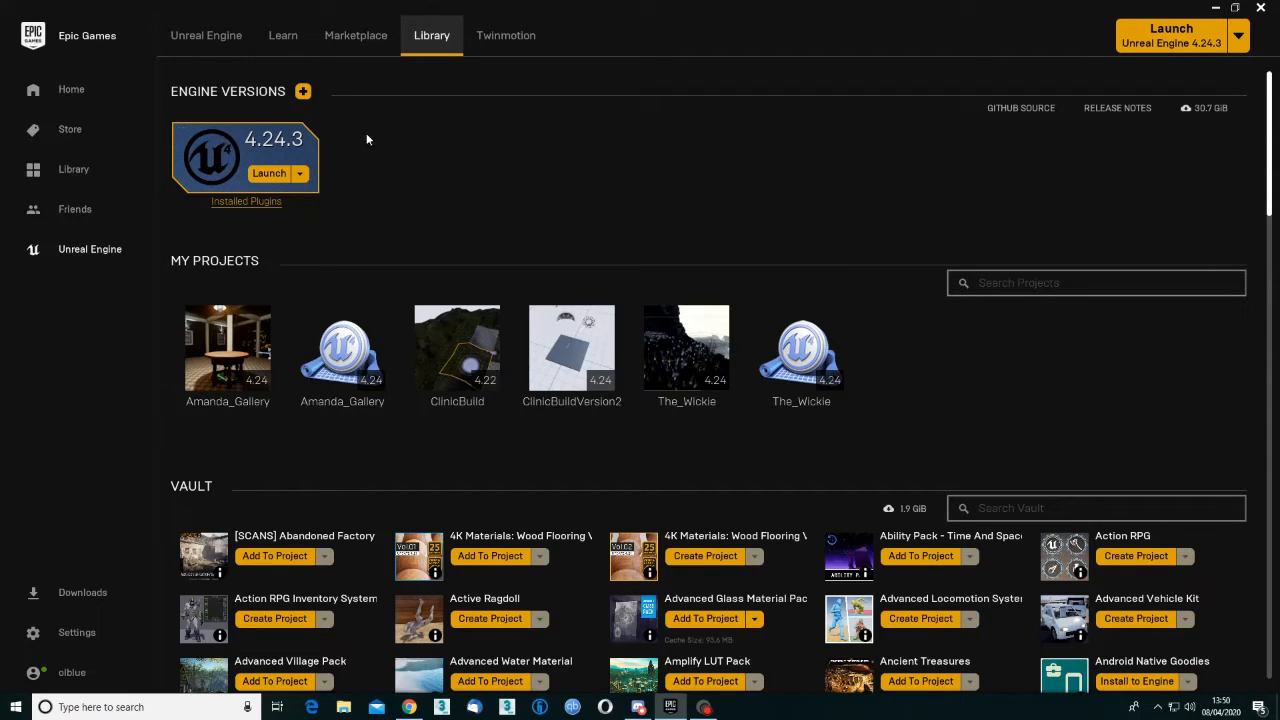
mouse_move(520, 158)
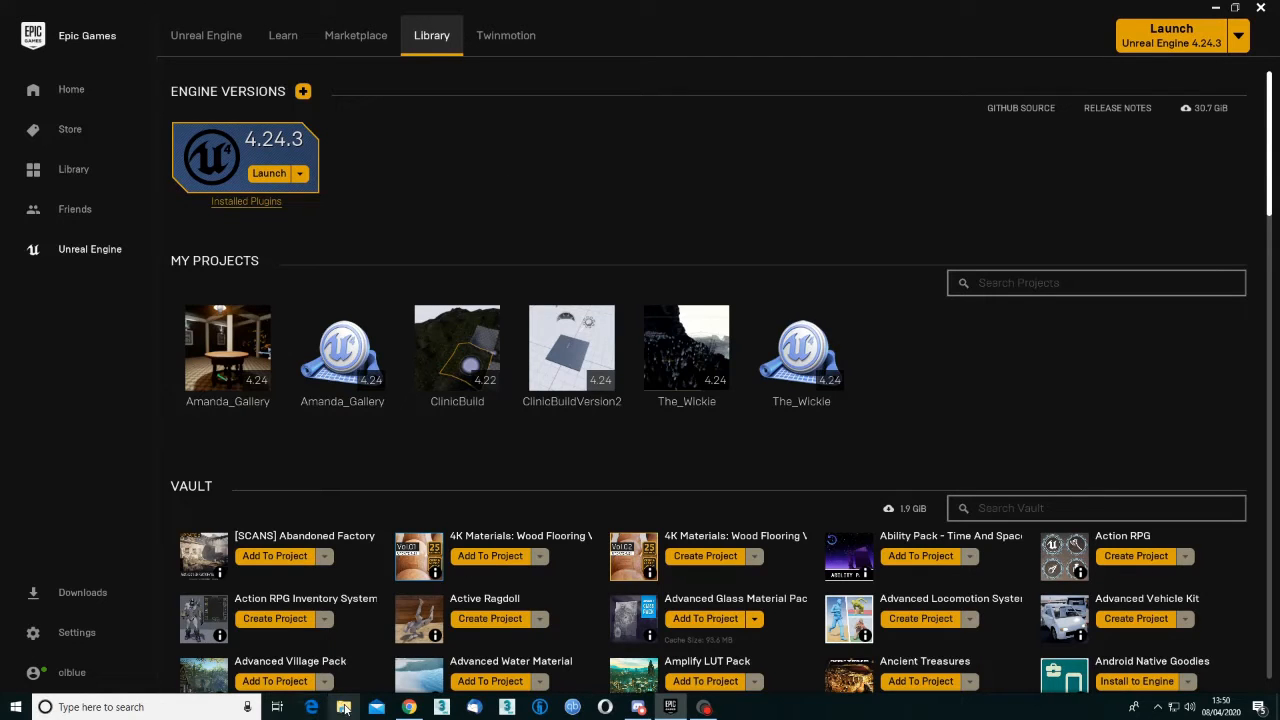
left_click(344, 708)
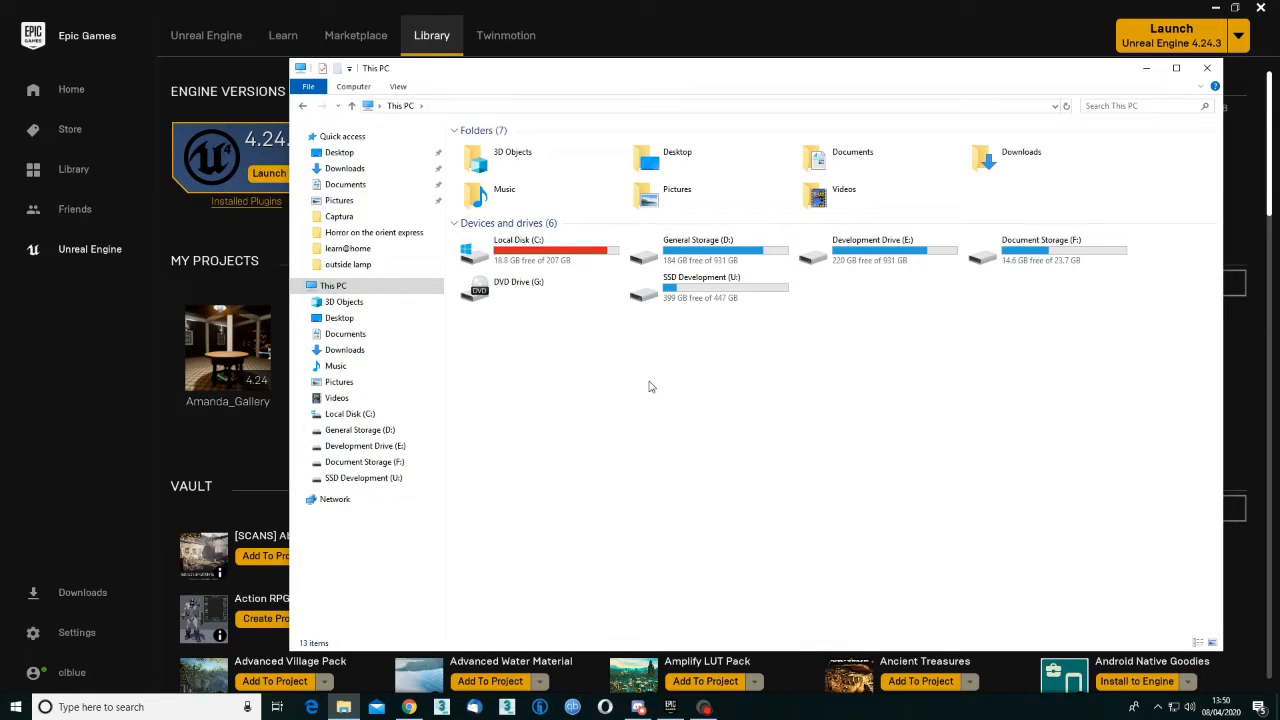
mouse_move(656, 384)
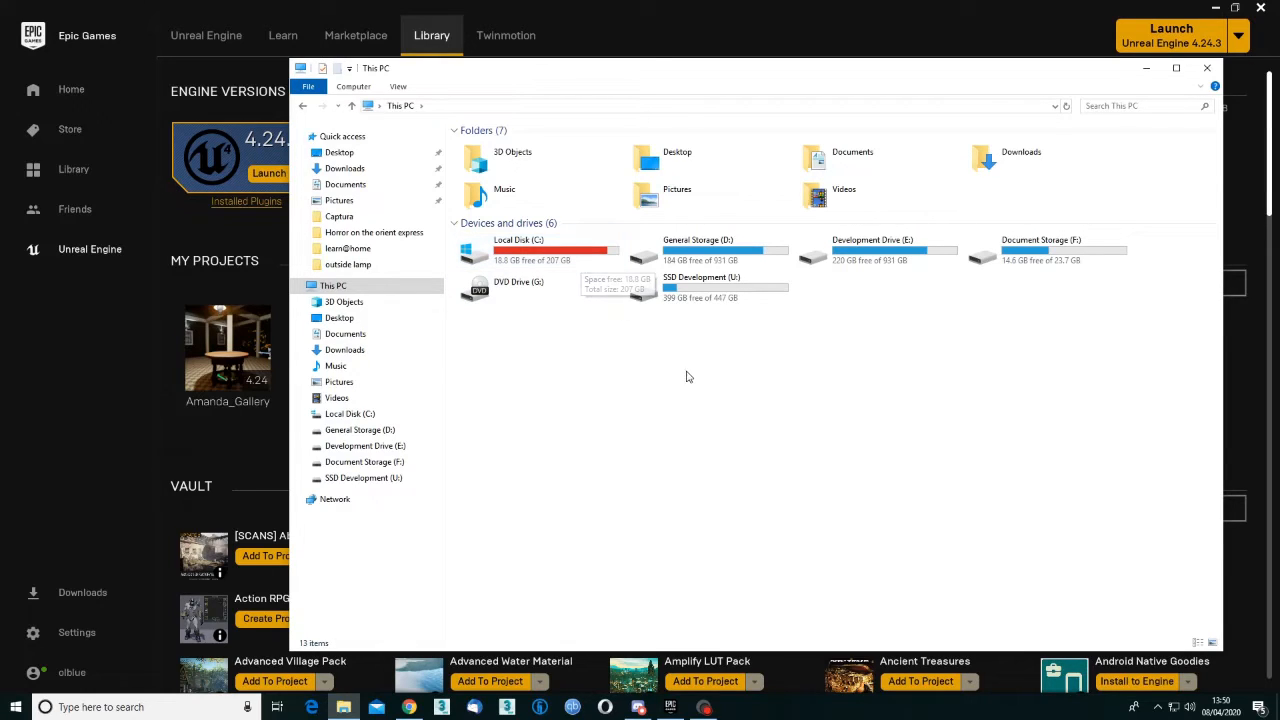
mouse_move(710, 290)
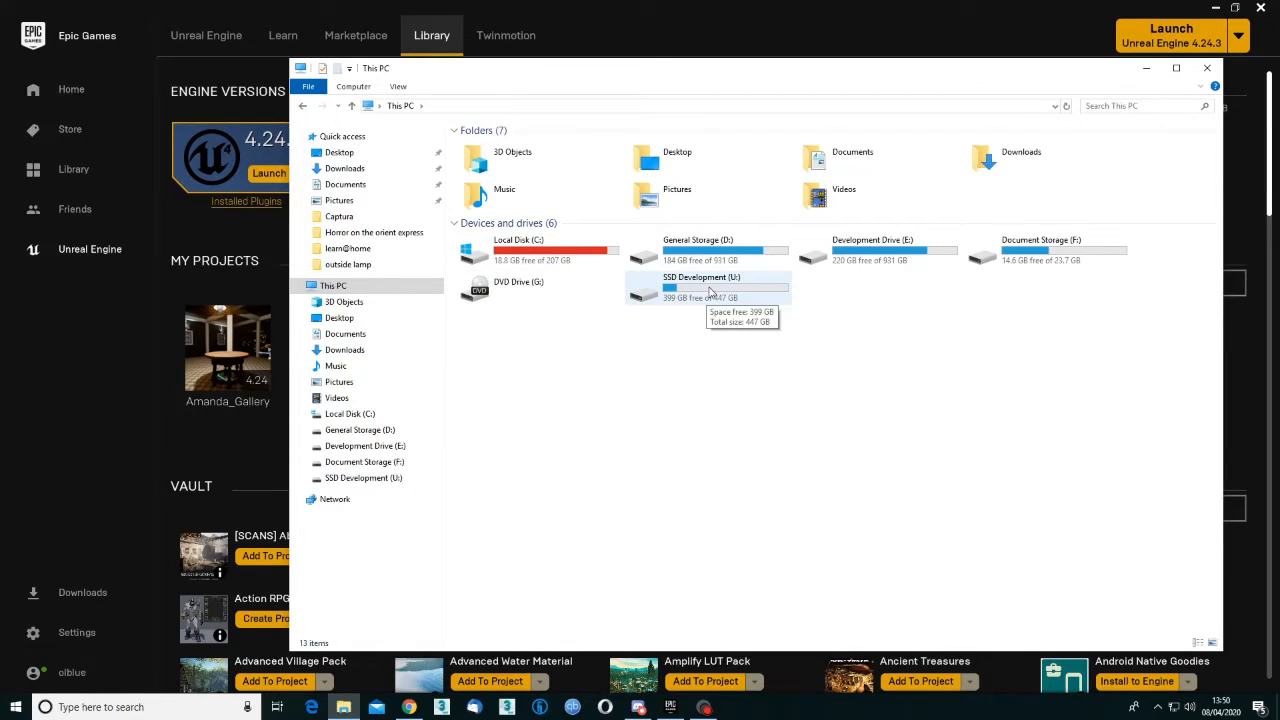
Close File Explorer and launch Unreal Engine 4.24.3 into the Project Browser
left_click(1208, 68)
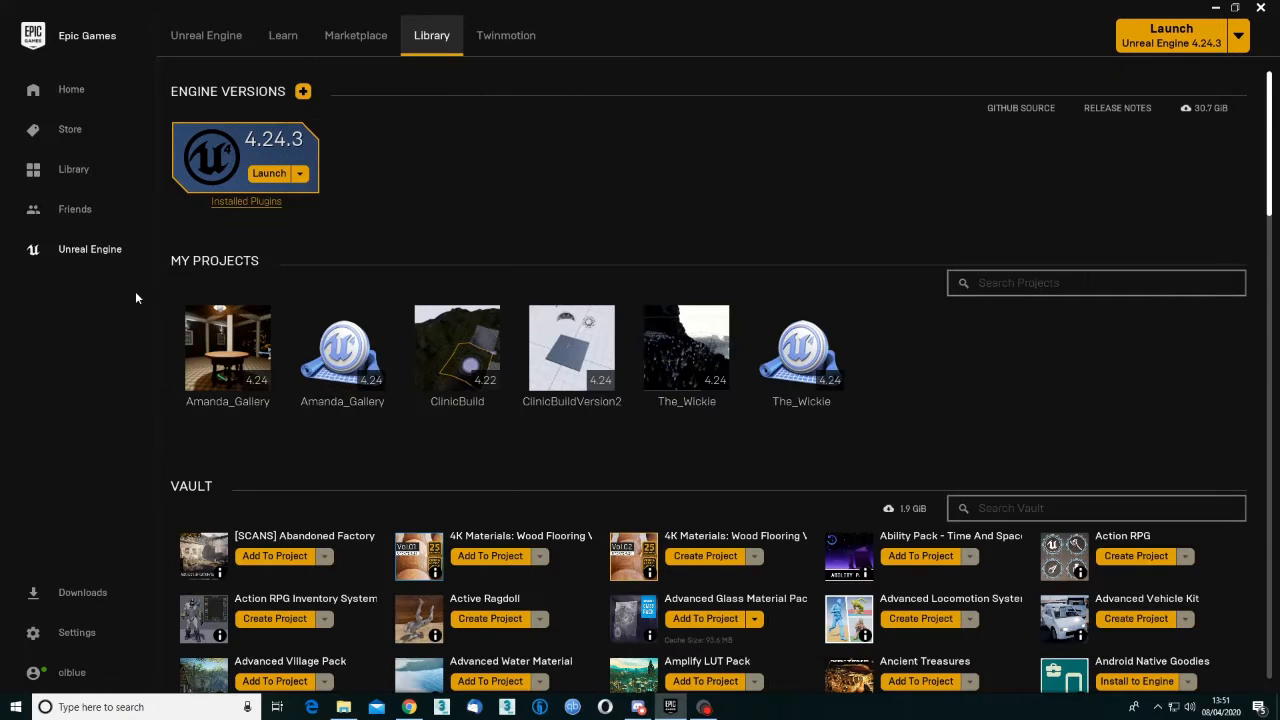
mouse_move(272, 182)
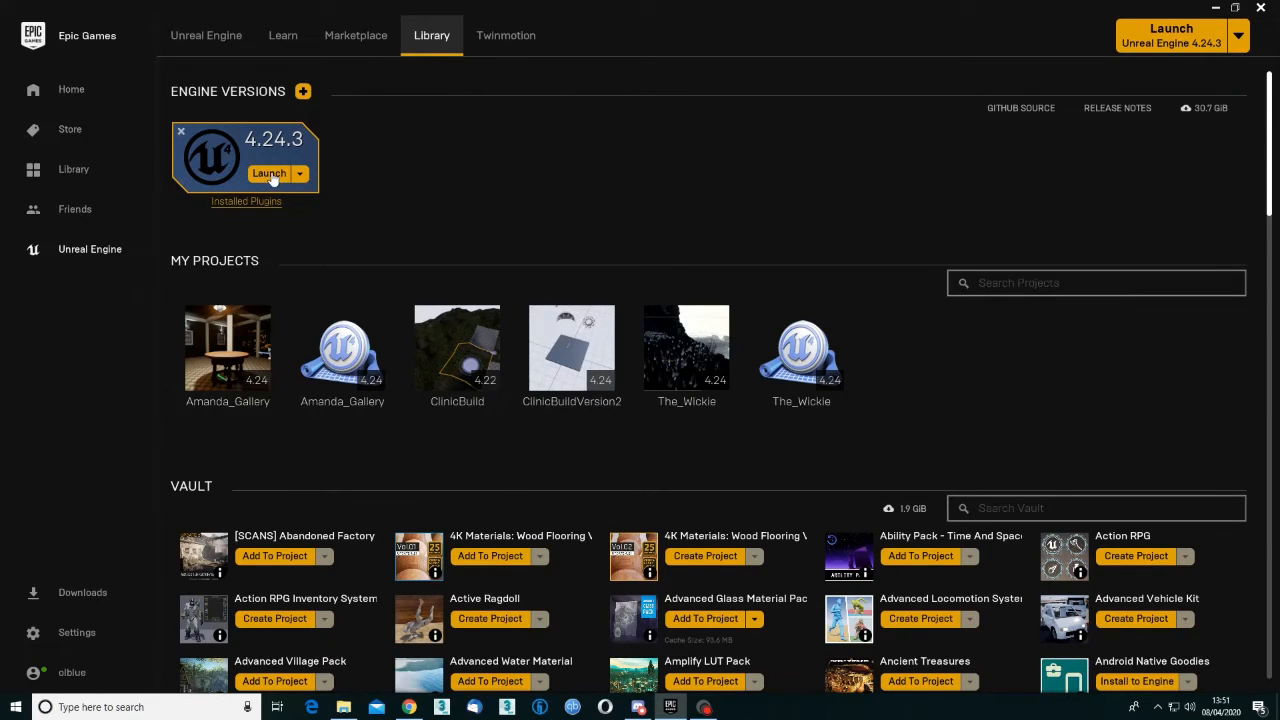
left_click(268, 172)
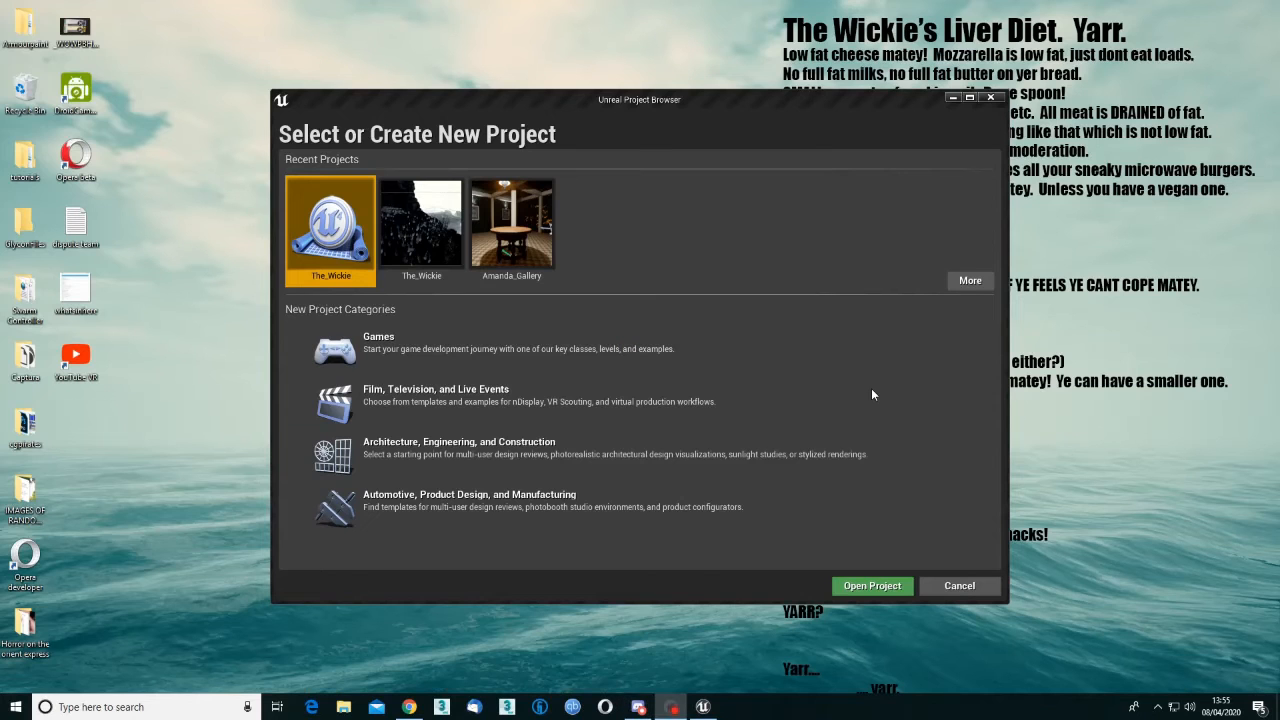
mouse_move(1234, 320)
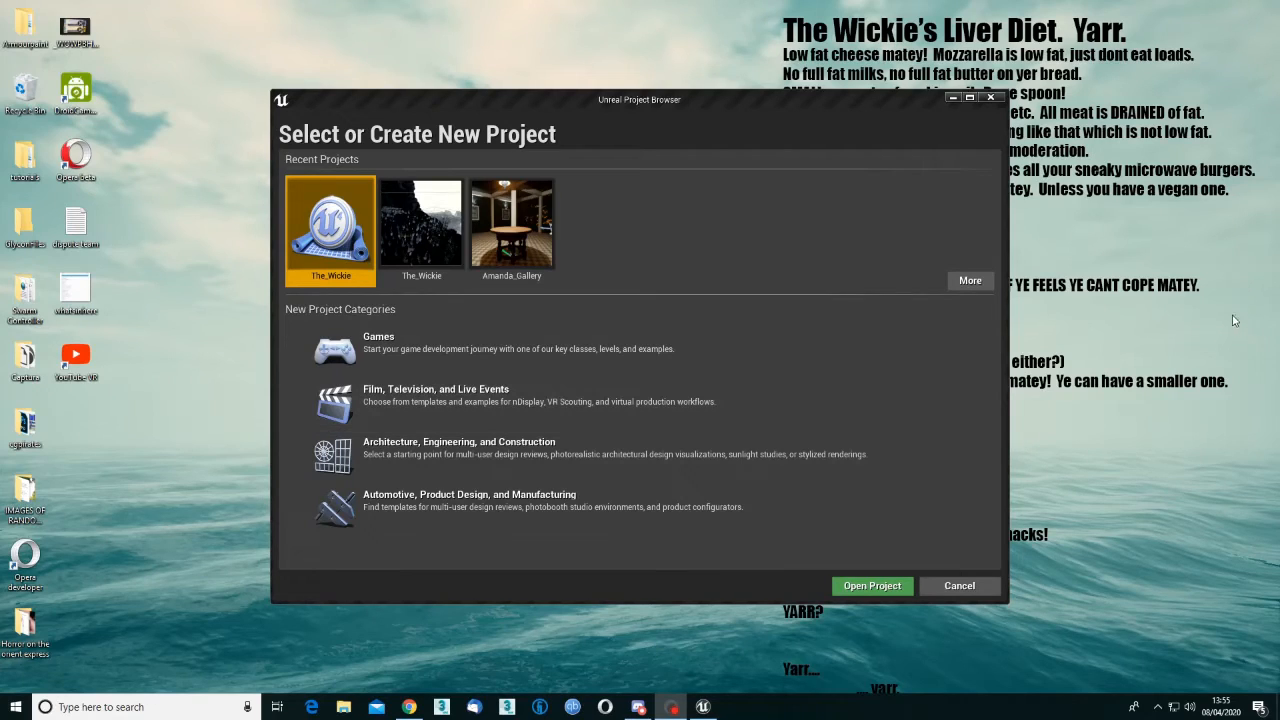
mouse_move(1132, 312)
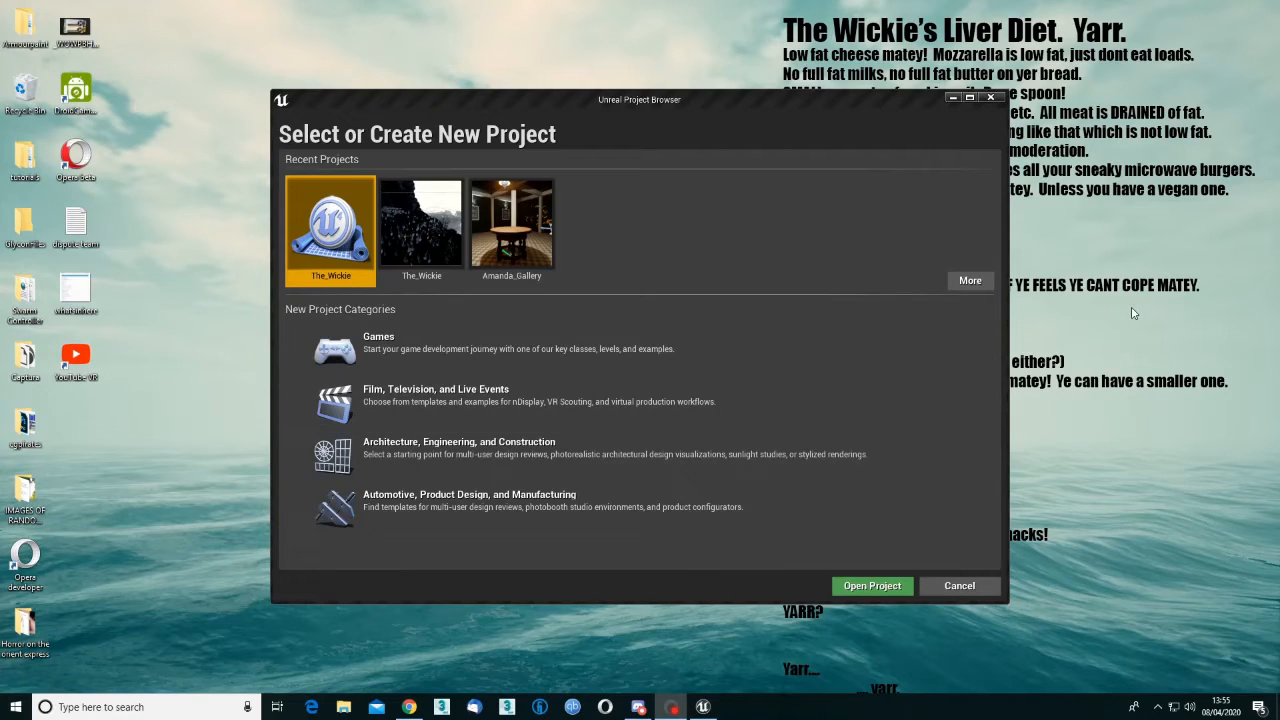
mouse_move(396, 154)
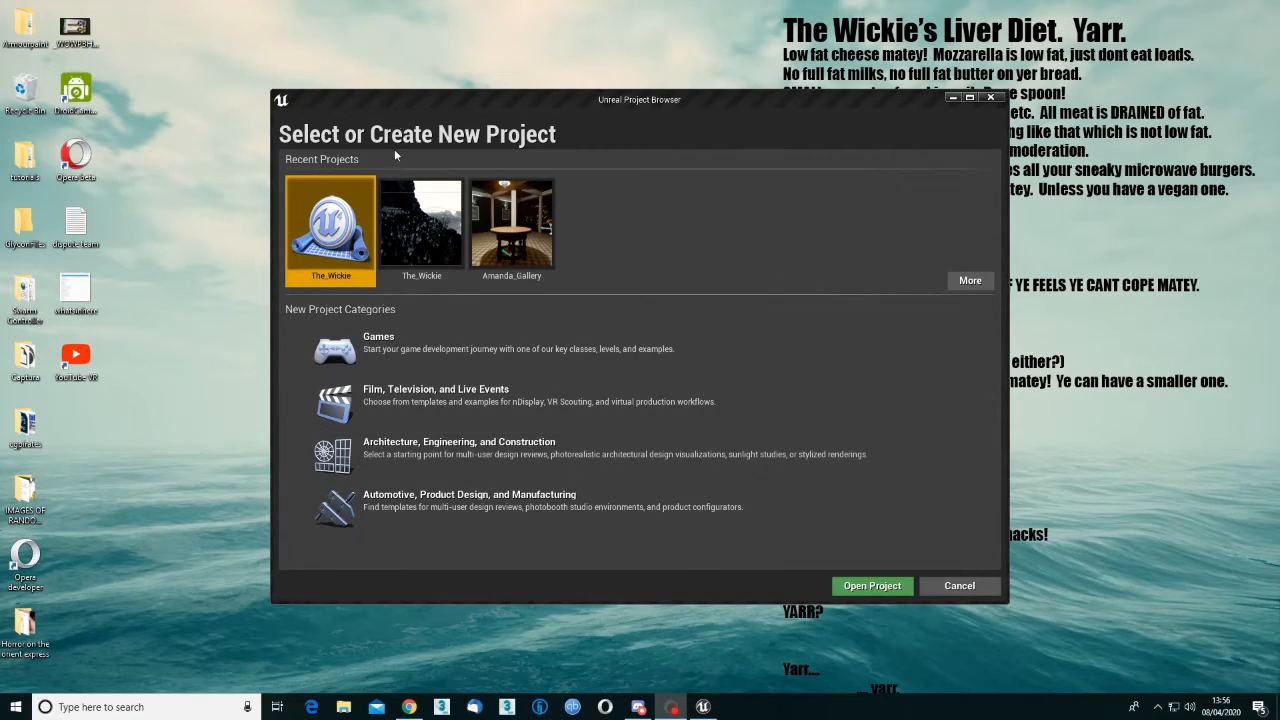
mouse_move(960, 446)
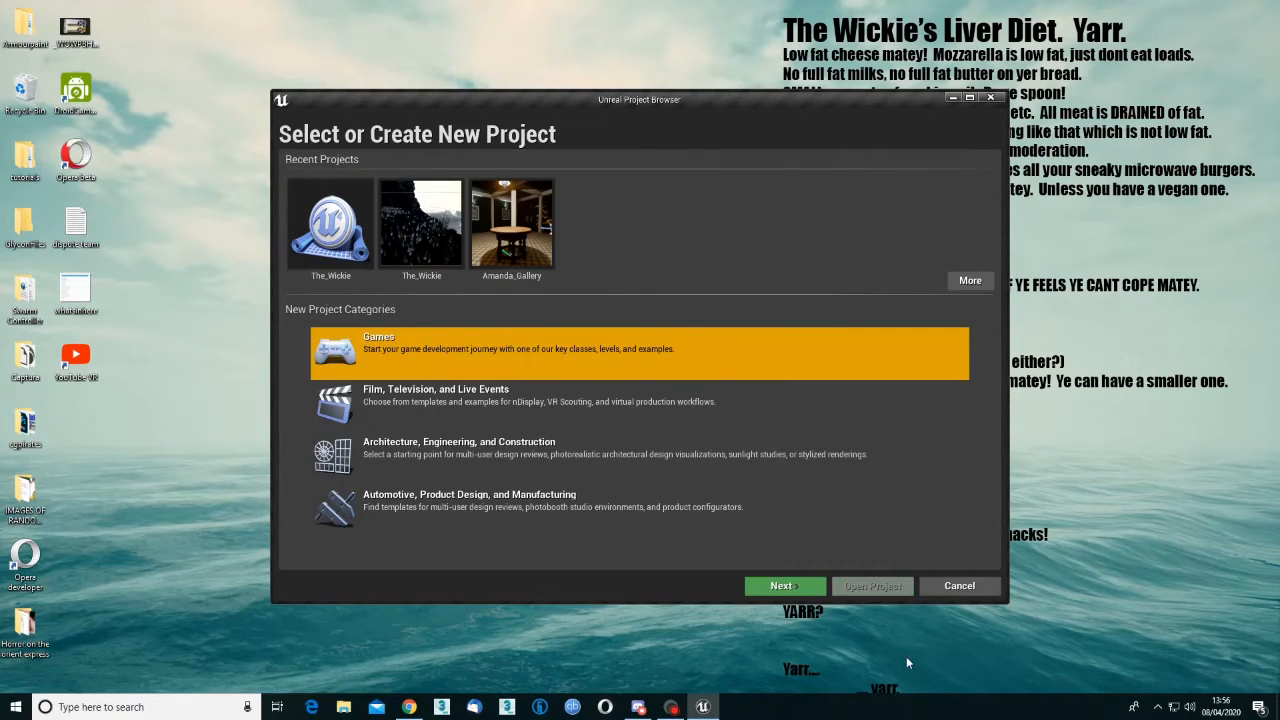
Enter the Games templates and preview Flying, Handheld AR, Side Scroller, 2D Side Scroller and Third Person
left_click(784, 584)
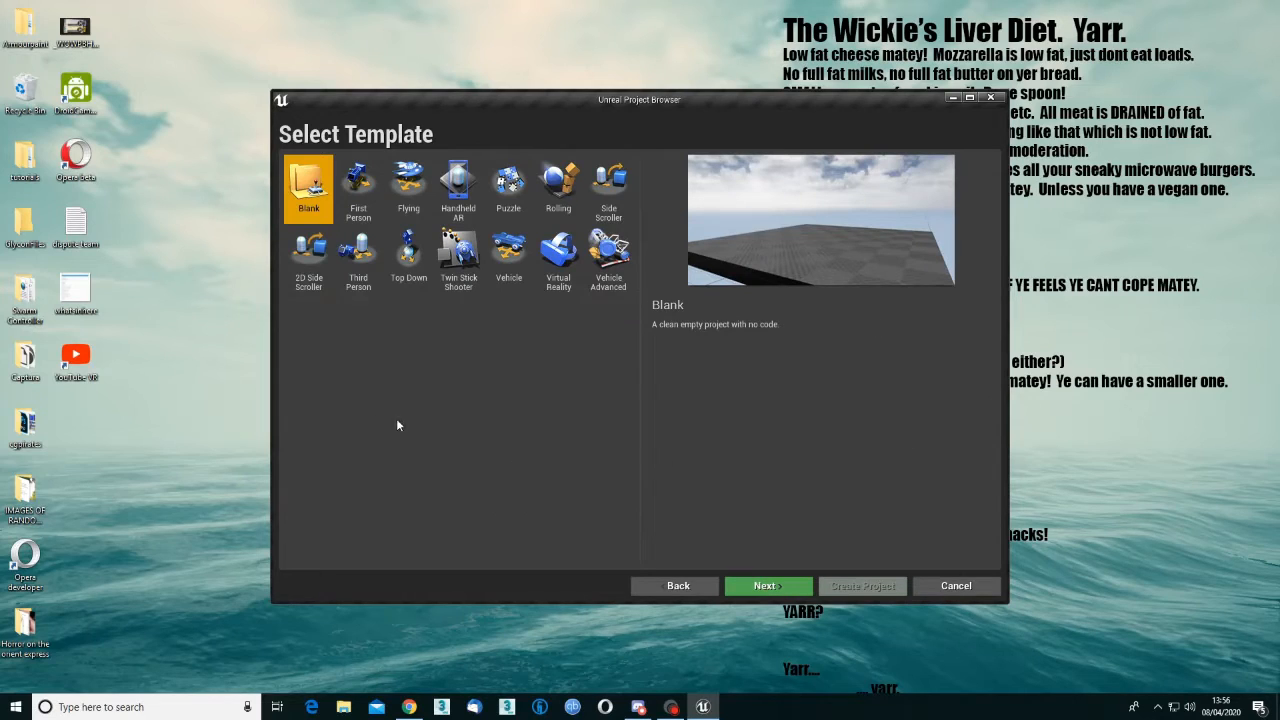
mouse_move(670, 420)
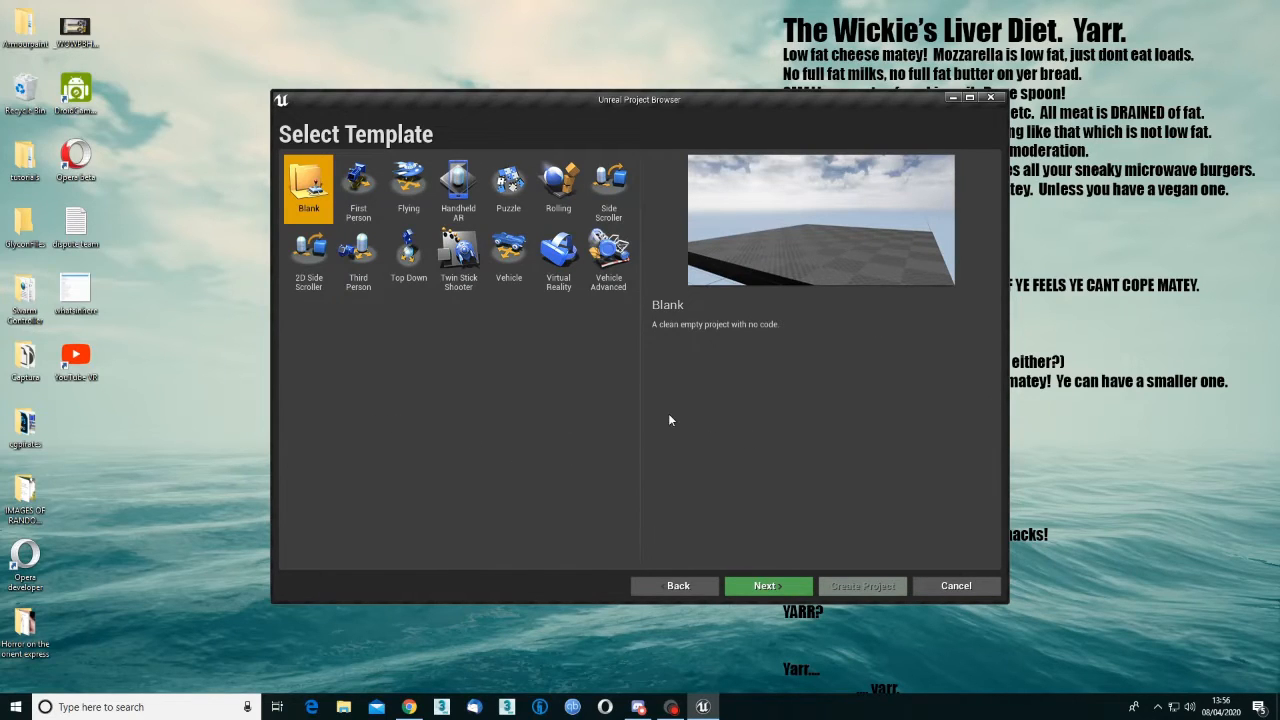
mouse_move(512, 328)
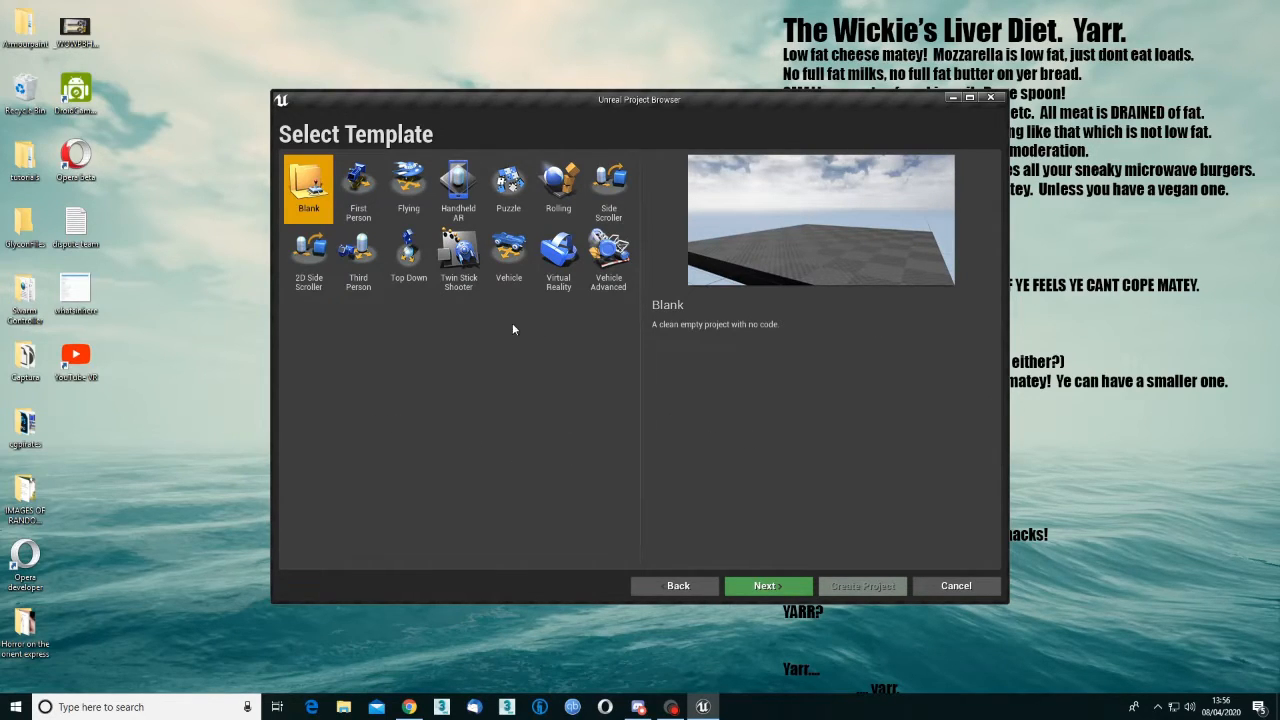
left_click(408, 184)
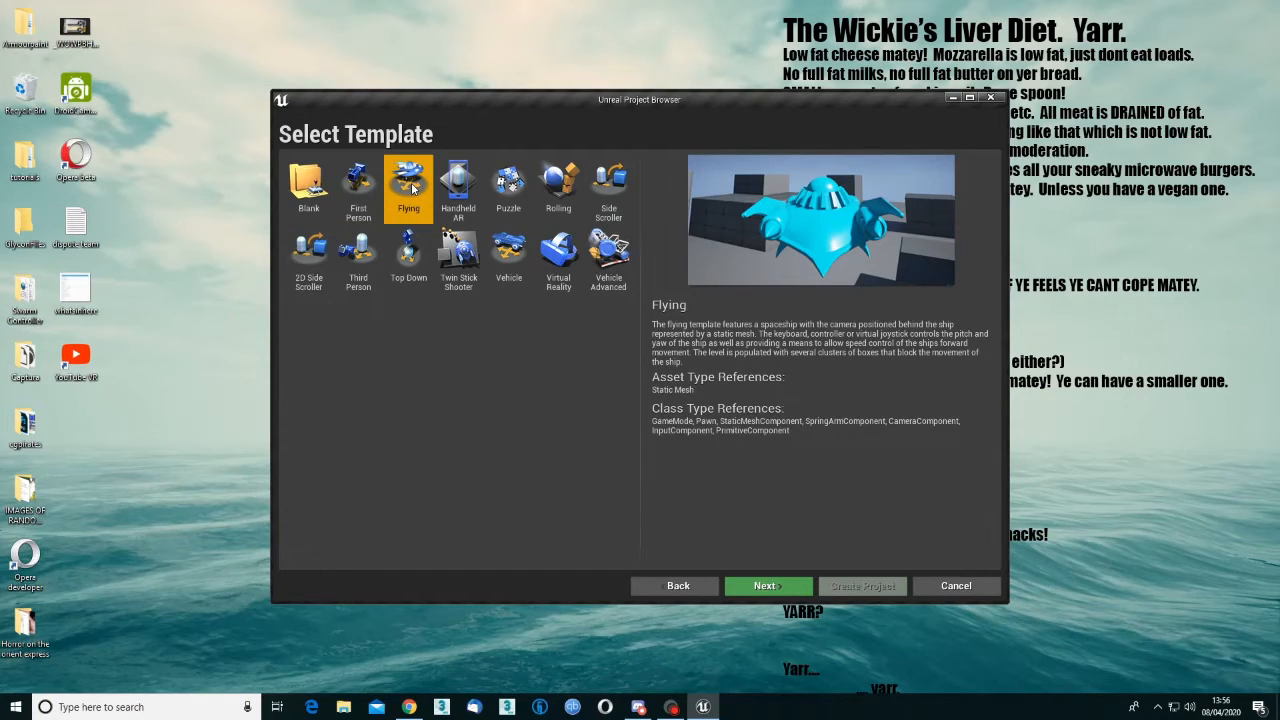
left_click(458, 184)
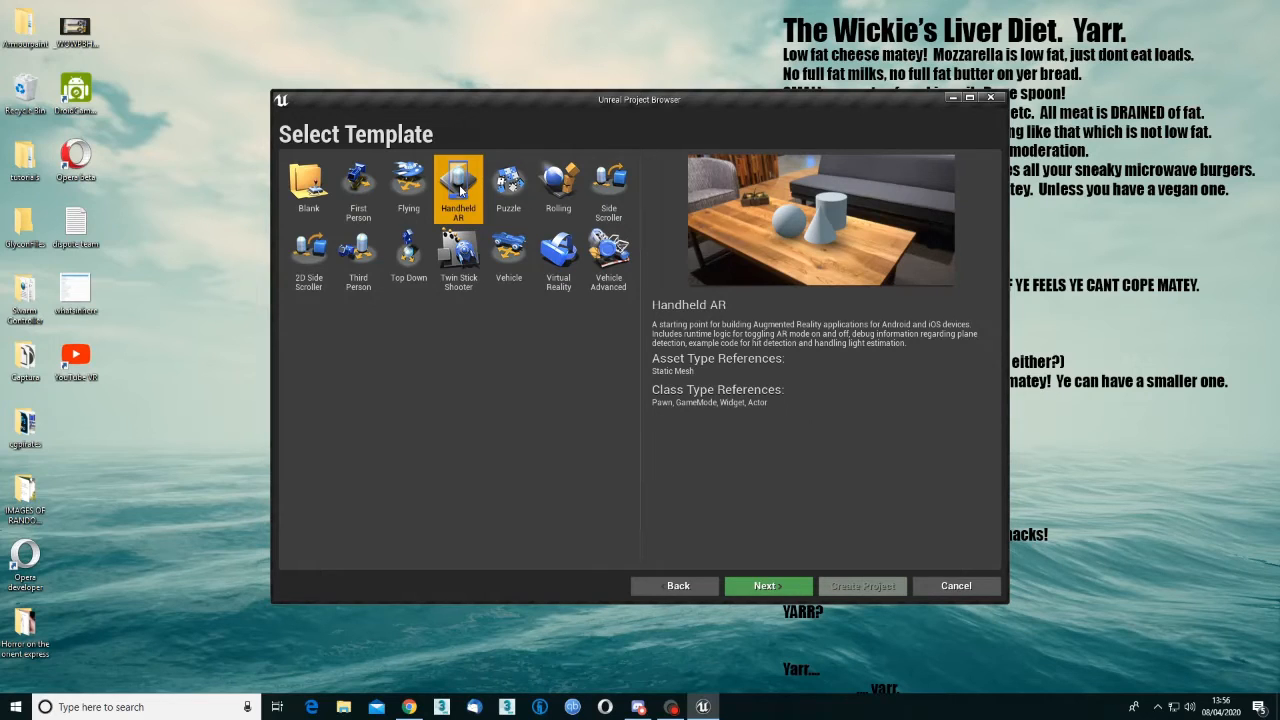
left_click(508, 188)
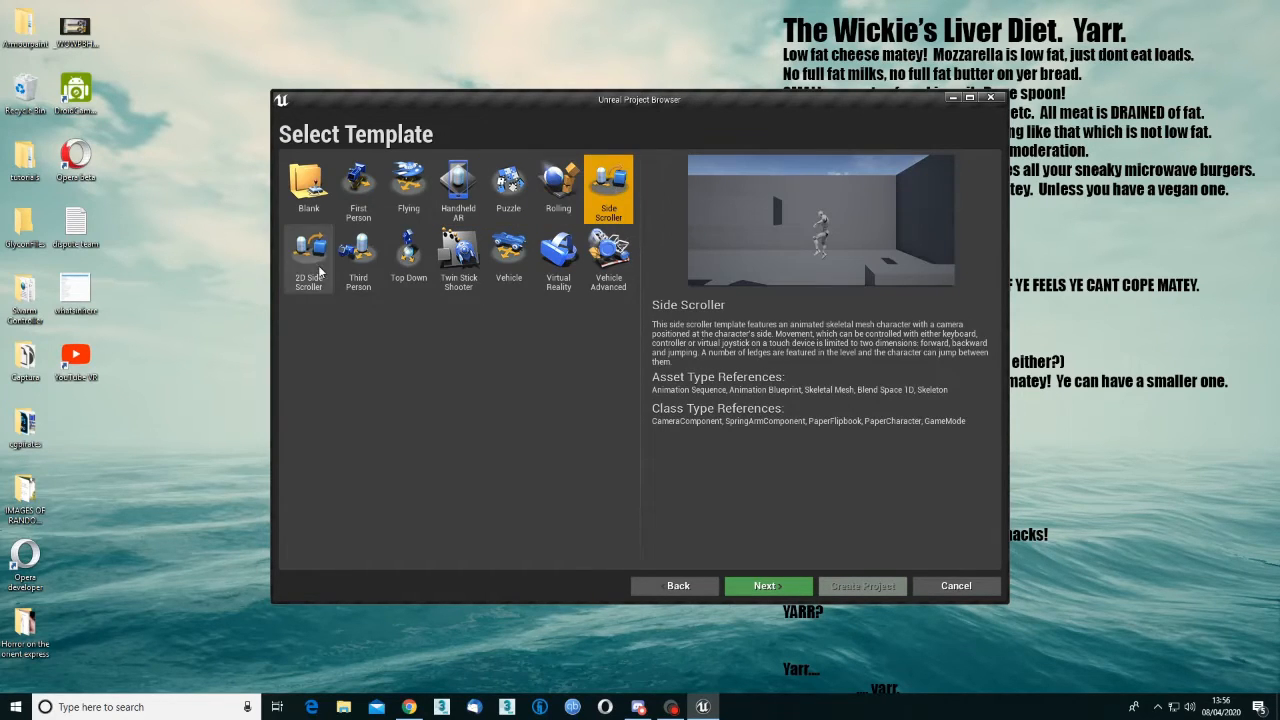
left_click(308, 258)
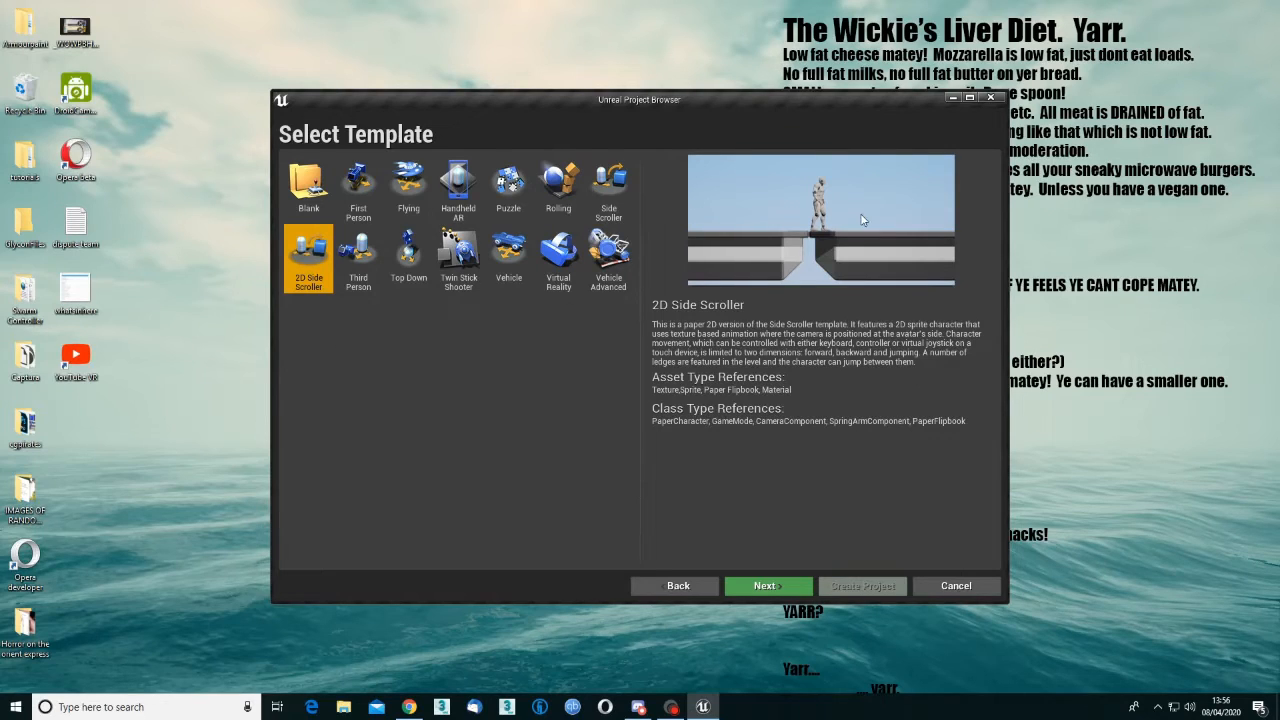
left_click(358, 256)
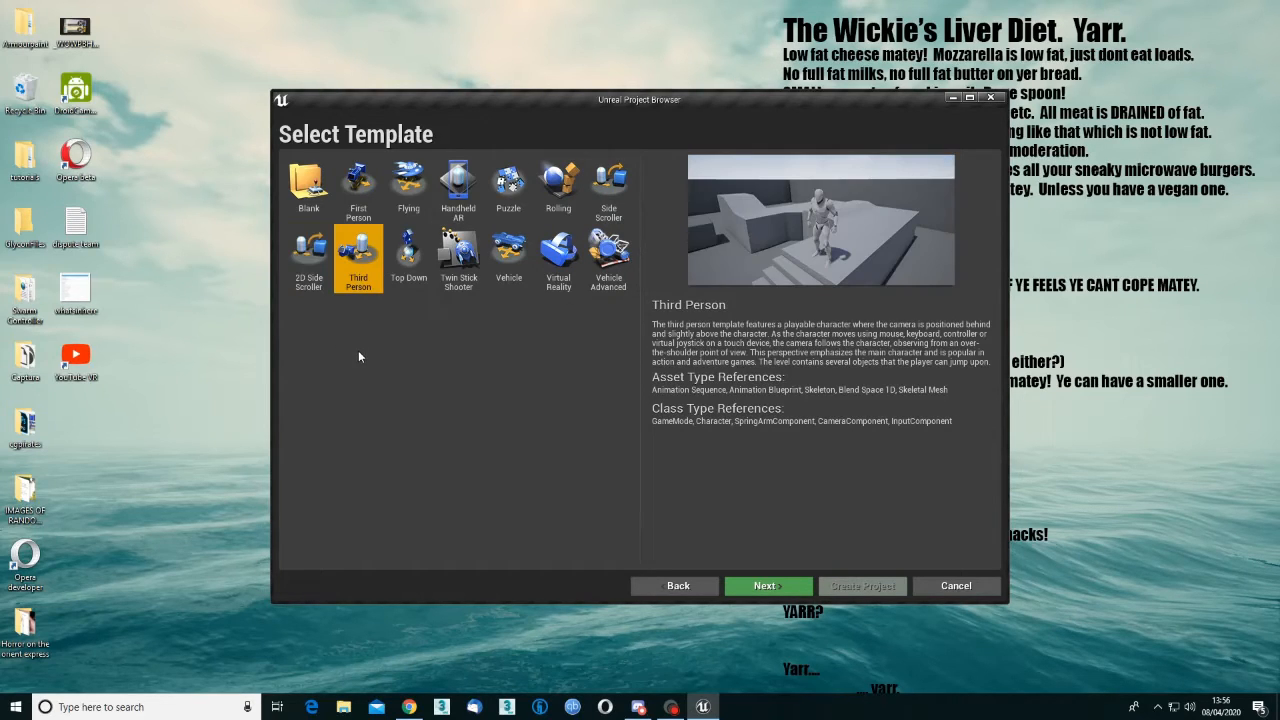
mouse_move(364, 346)
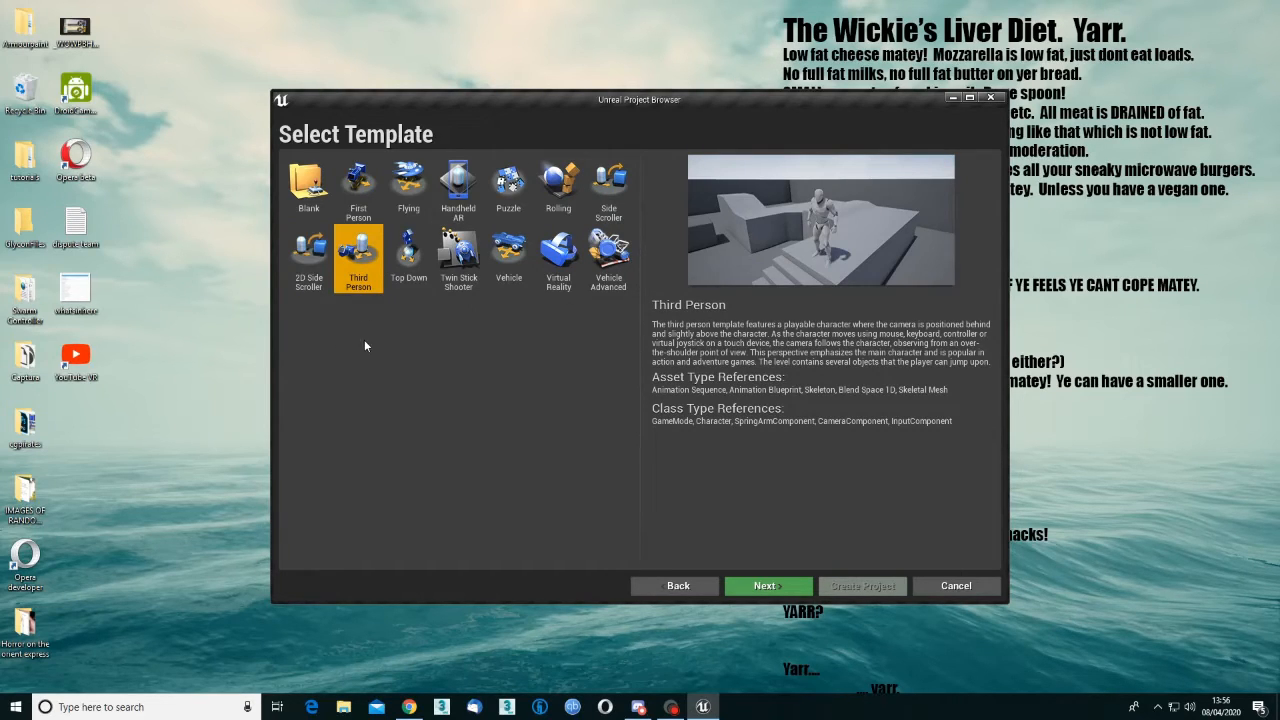
Preview Twin Stick Shooter, Vehicle and Vehicle Advanced, then settle on the First Person template
left_click(408, 256)
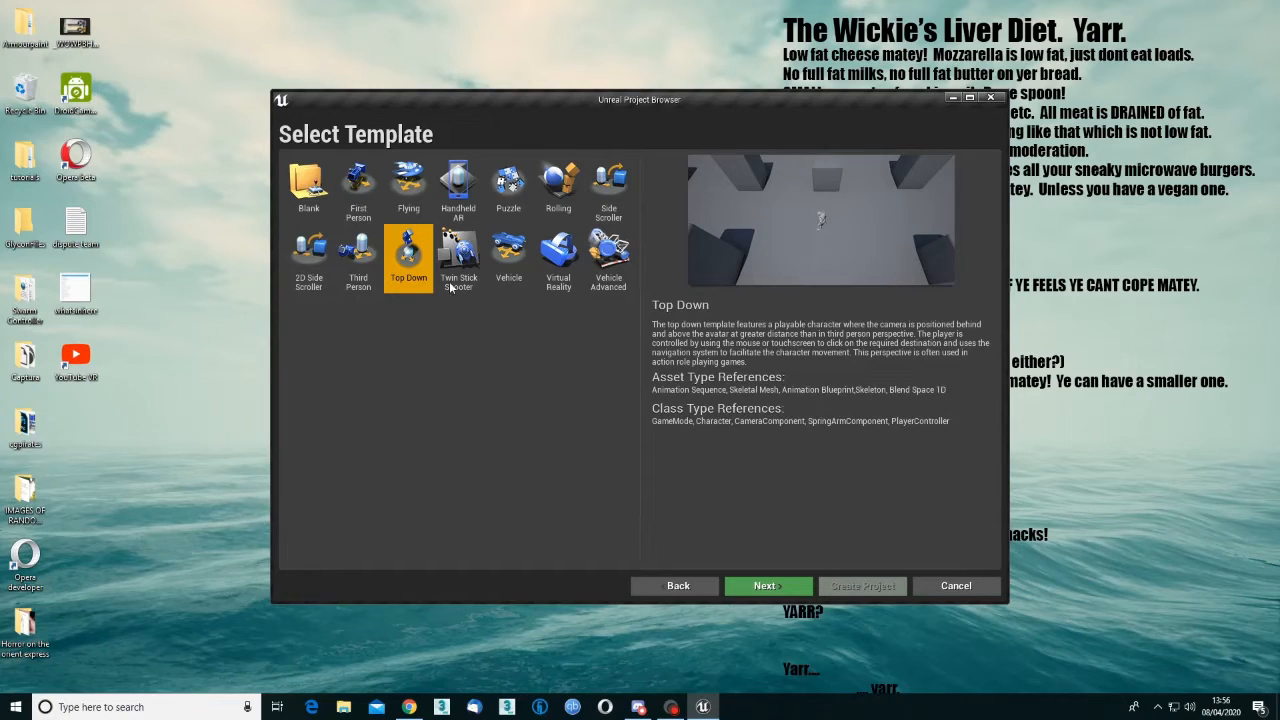
left_click(458, 258)
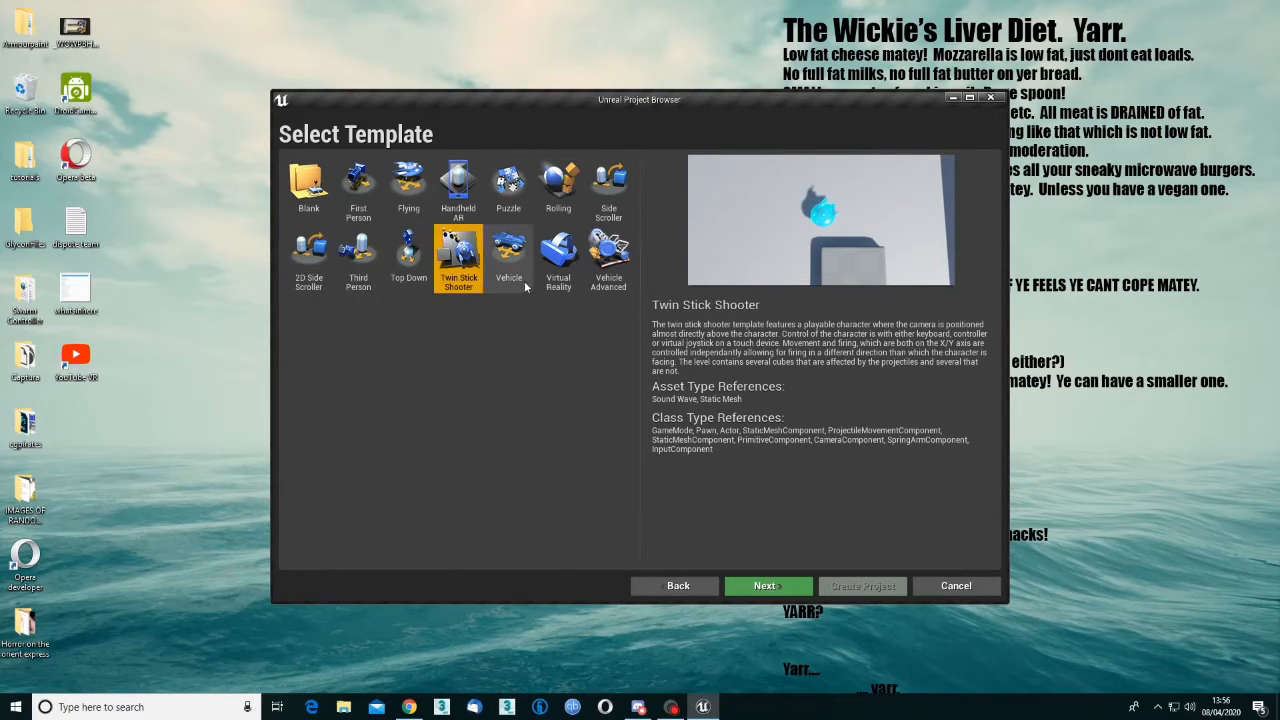
left_click(508, 256)
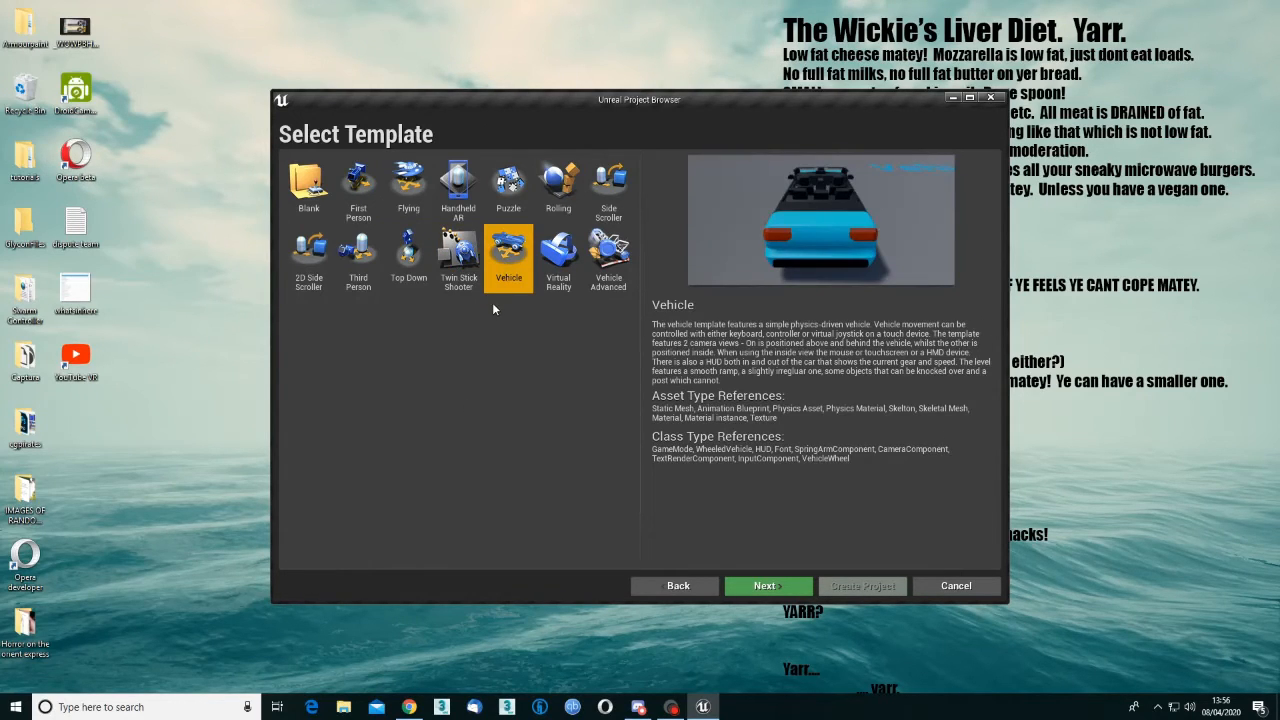
left_click(608, 256)
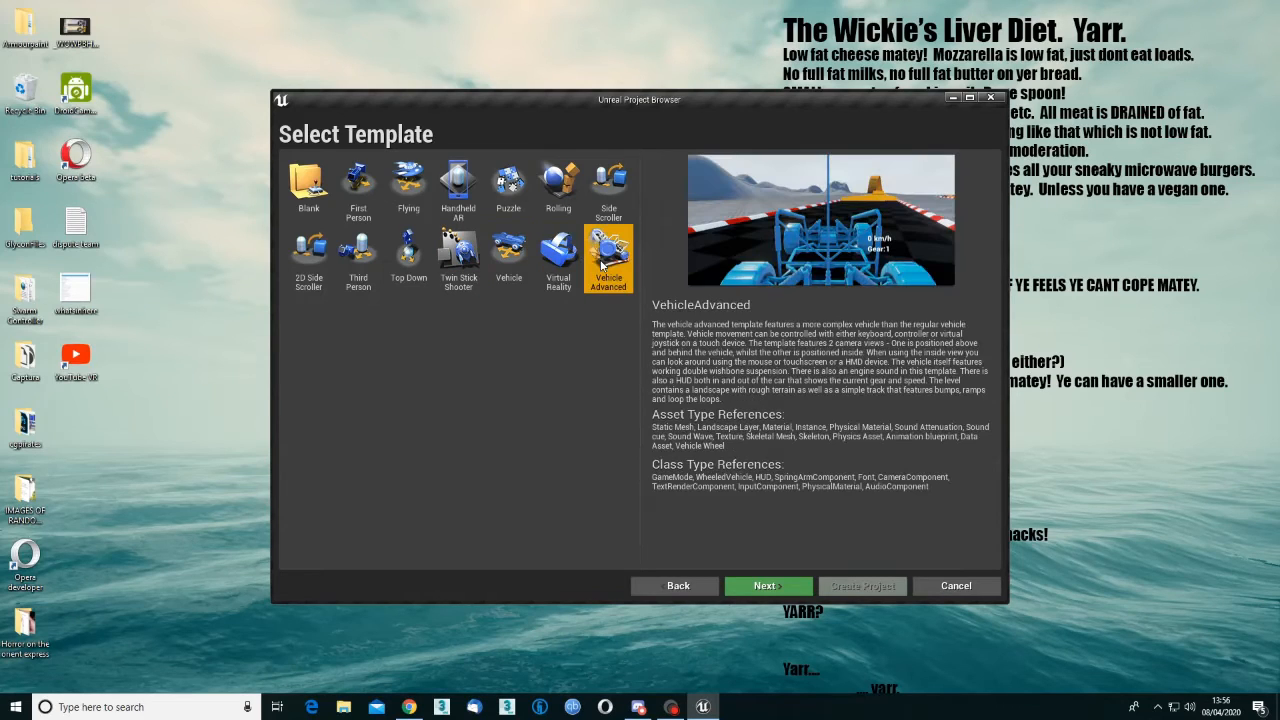
mouse_move(476, 418)
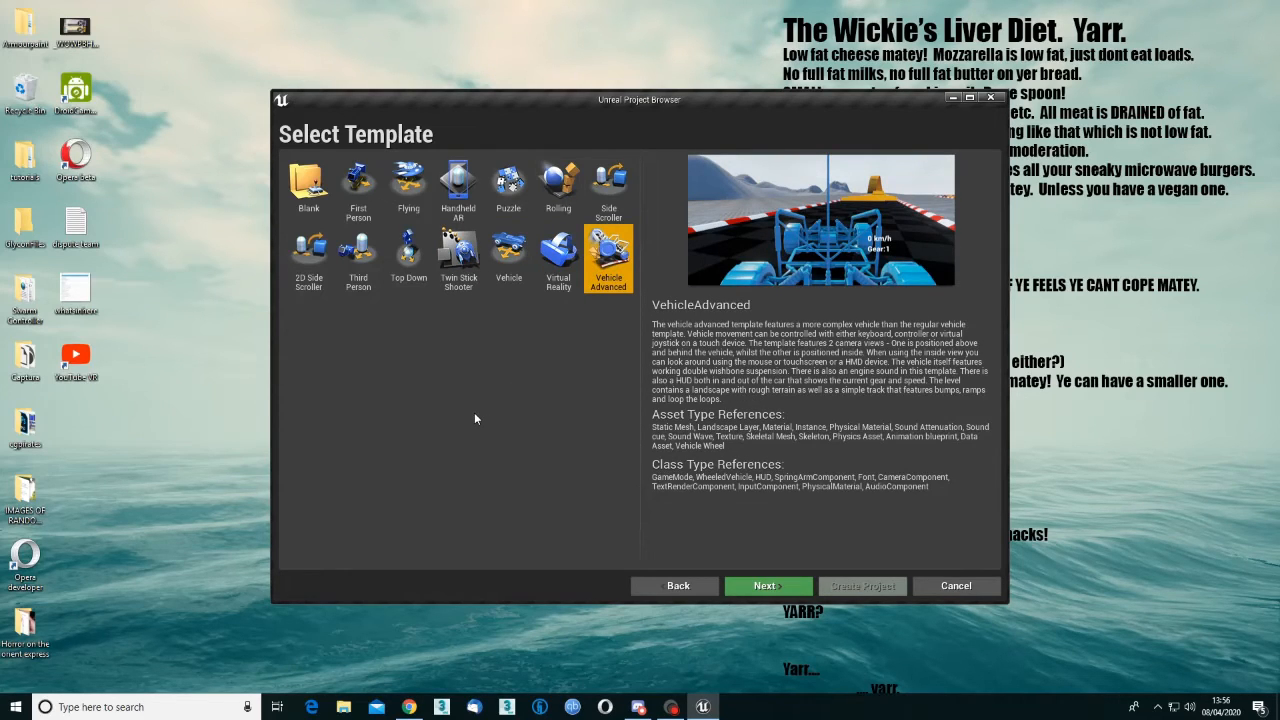
mouse_move(358, 184)
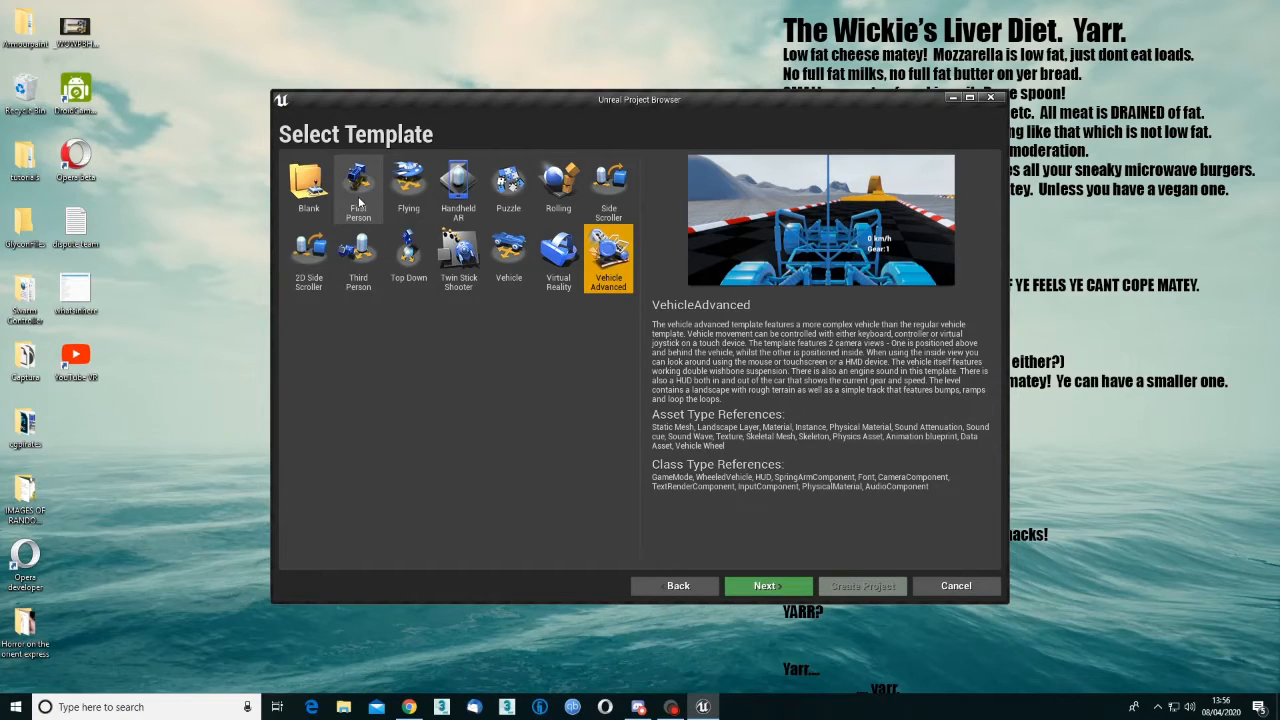
left_click(358, 188)
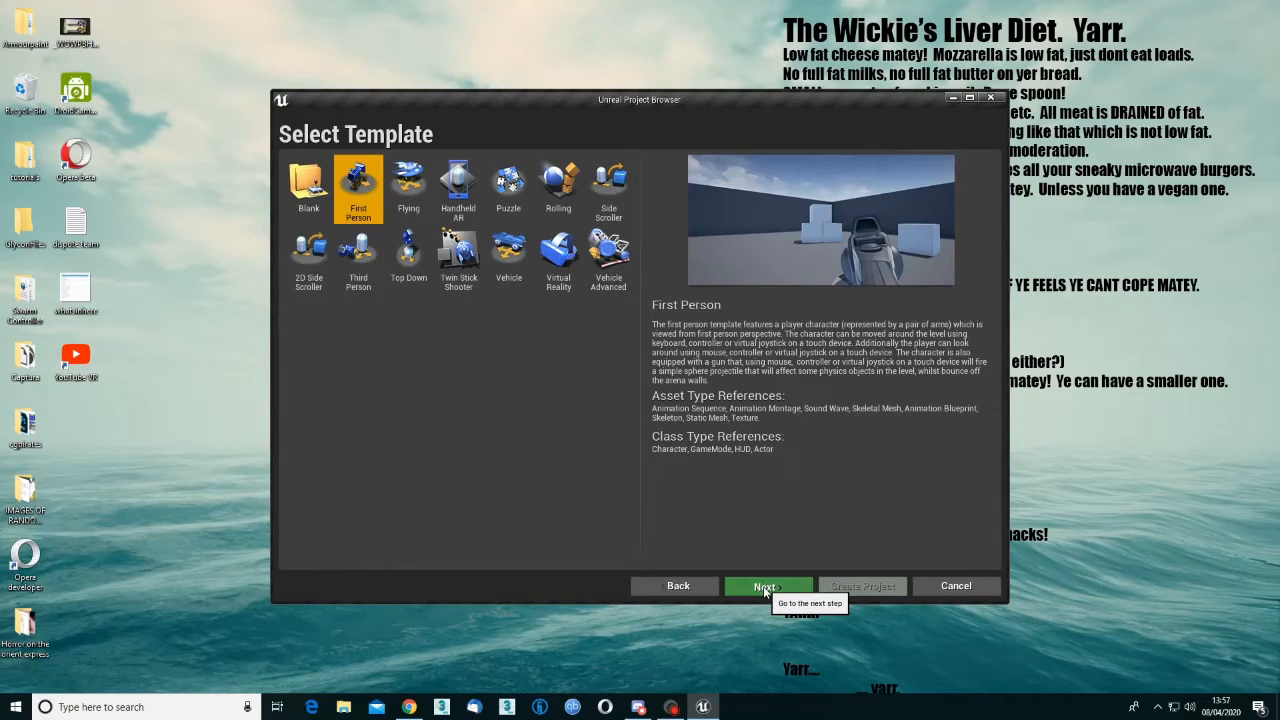
Keep Blueprint, Maximum Quality and Starter Content settings and rename MyProject to MazeGame1
left_click(766, 586)
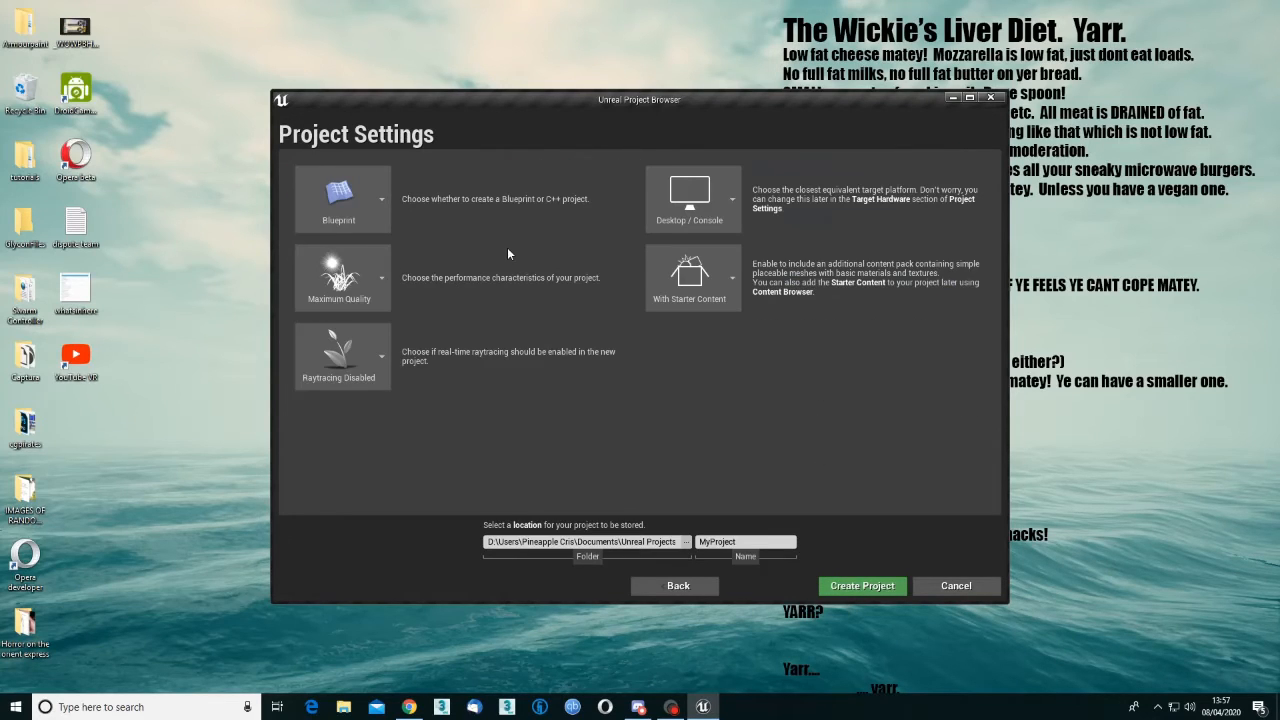
mouse_move(380, 162)
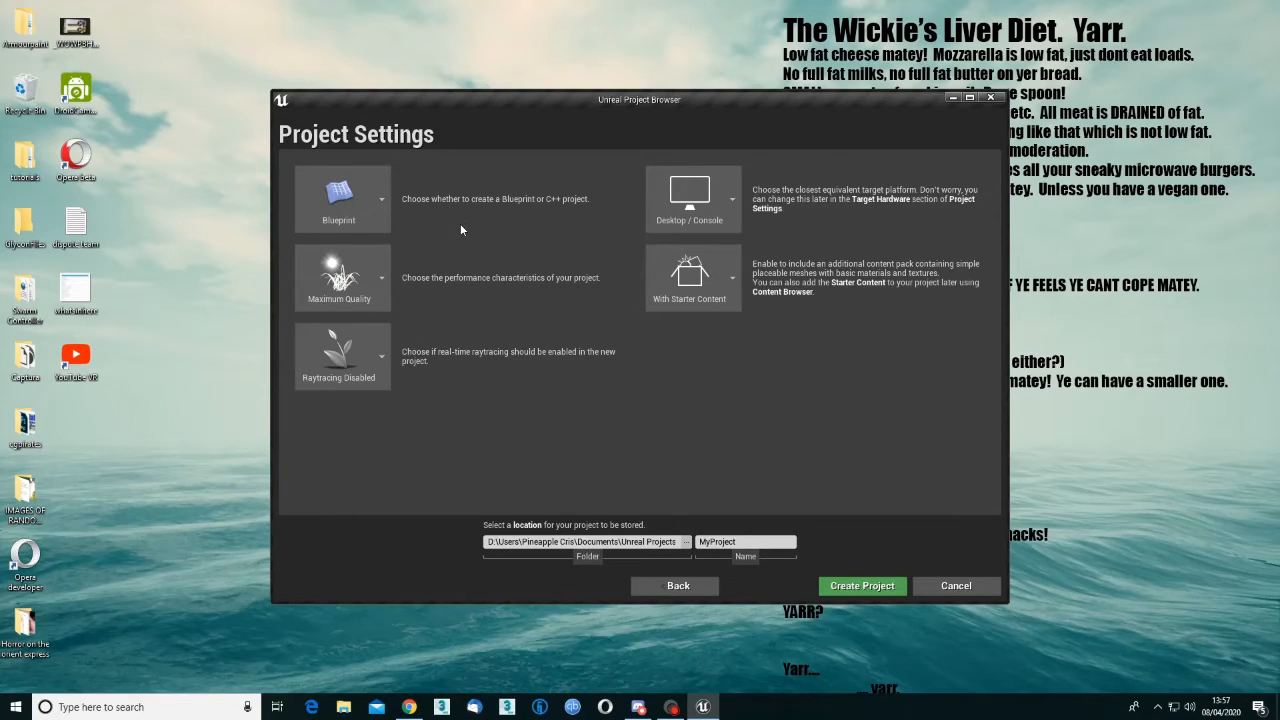
mouse_move(370, 278)
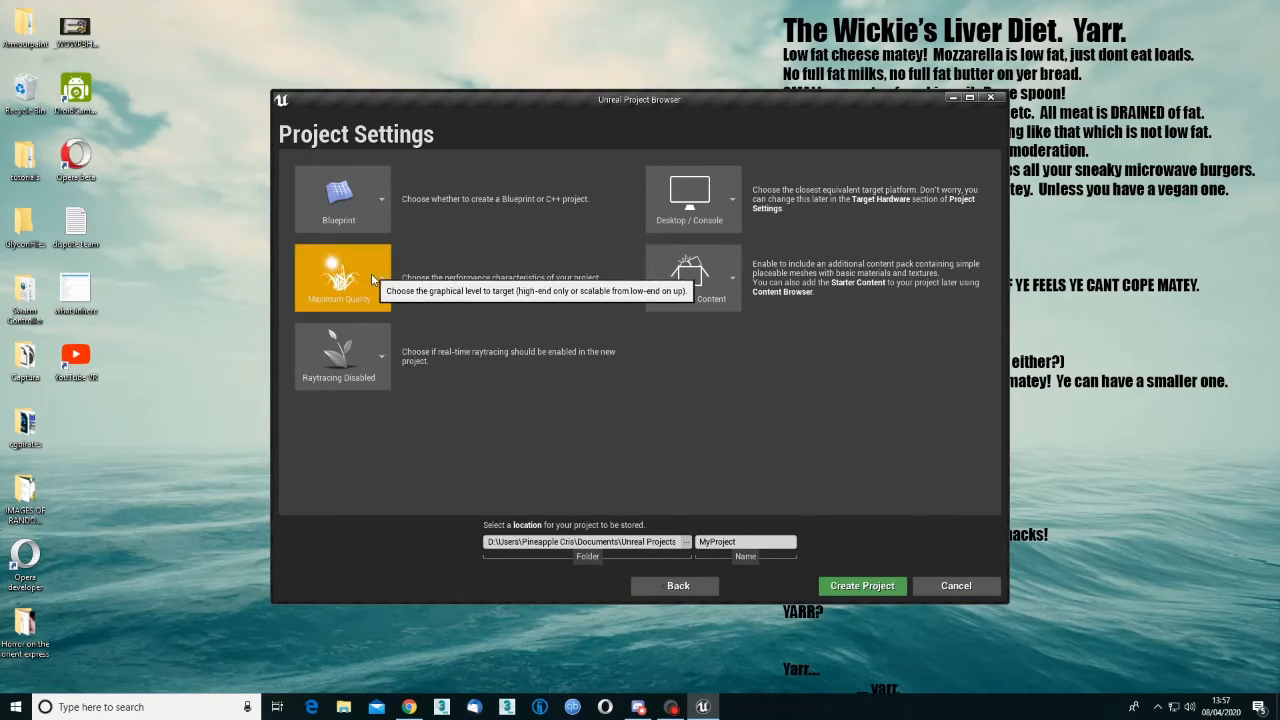
left_click(344, 356)
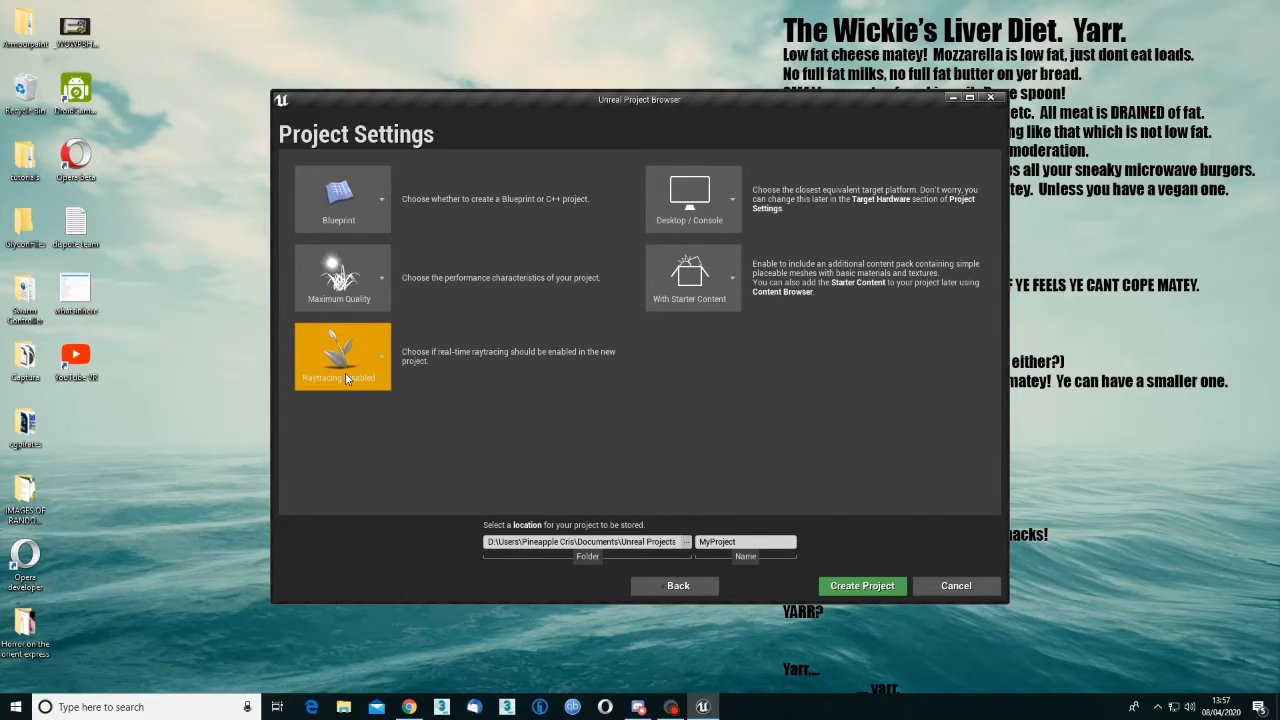
left_click(342, 356)
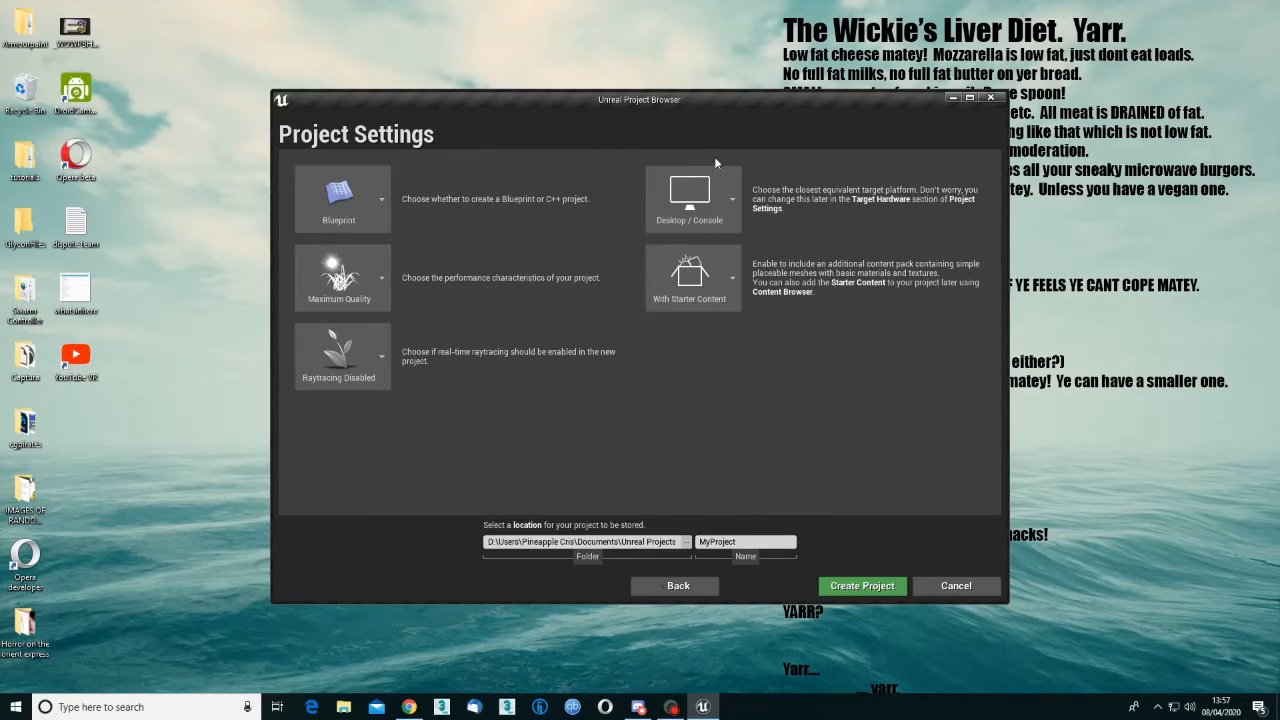
left_click(688, 276)
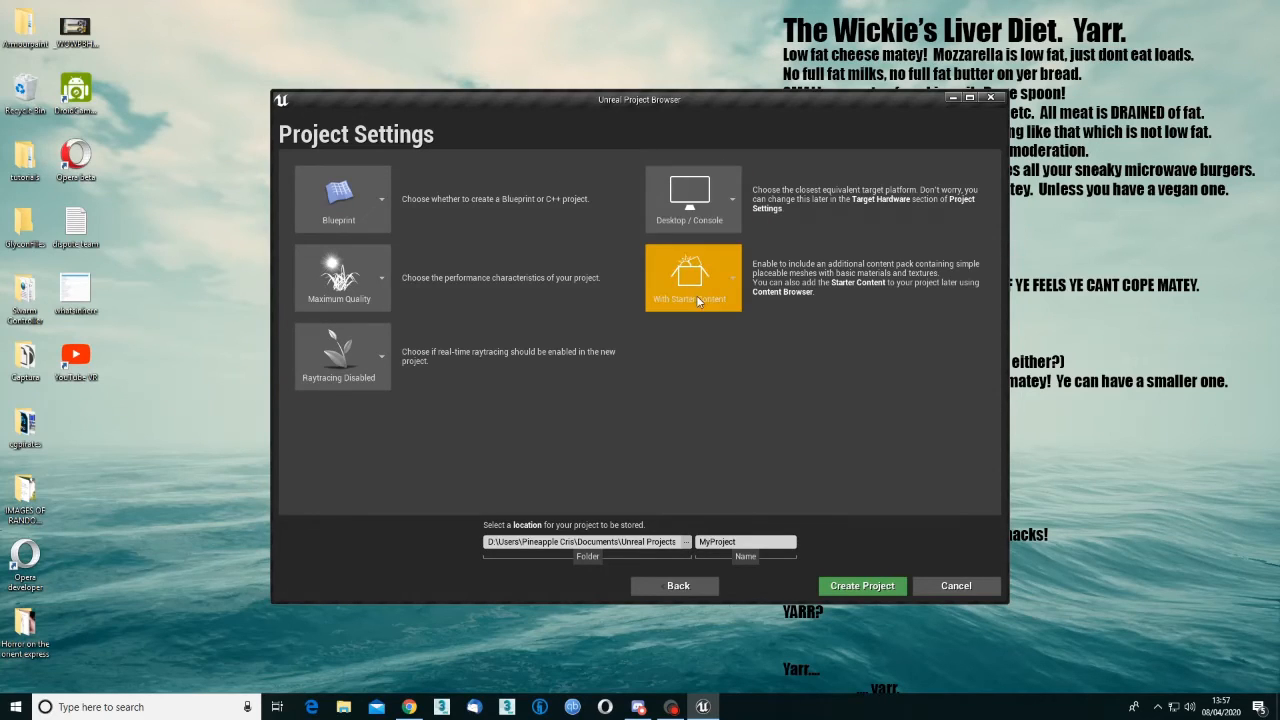
left_click(688, 276)
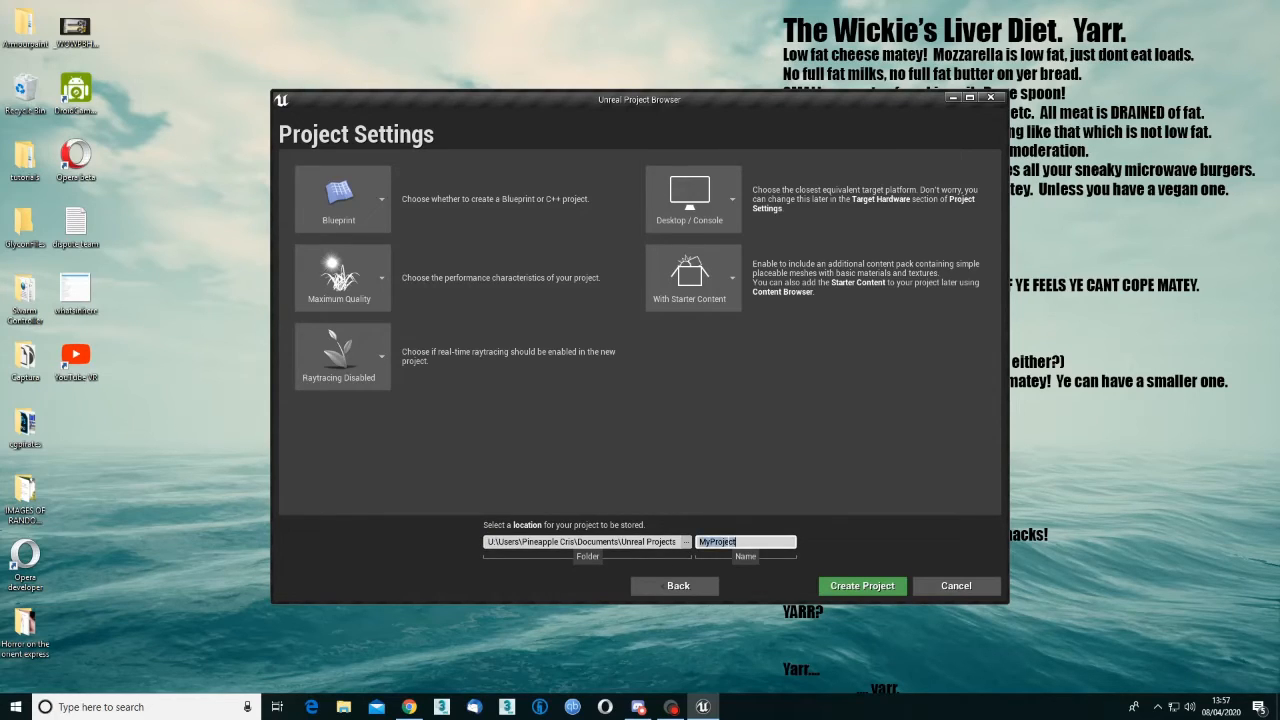
type("MazeGame1")
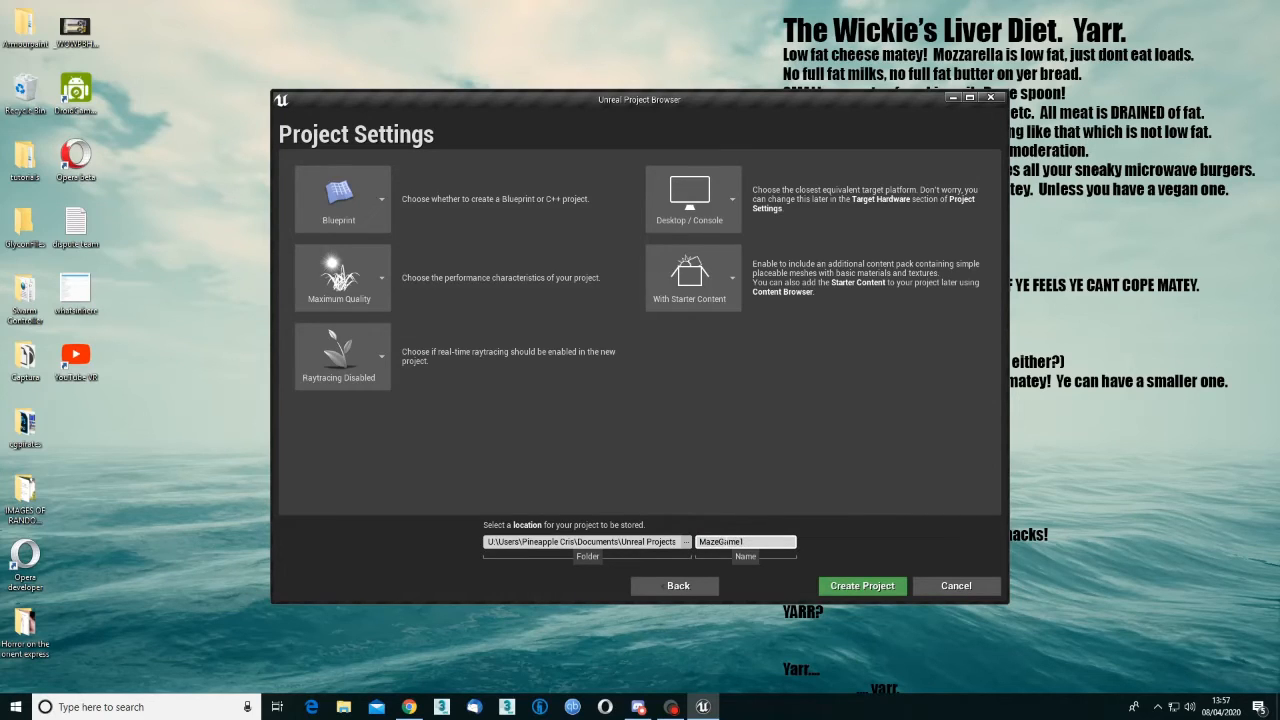
mouse_move(860, 586)
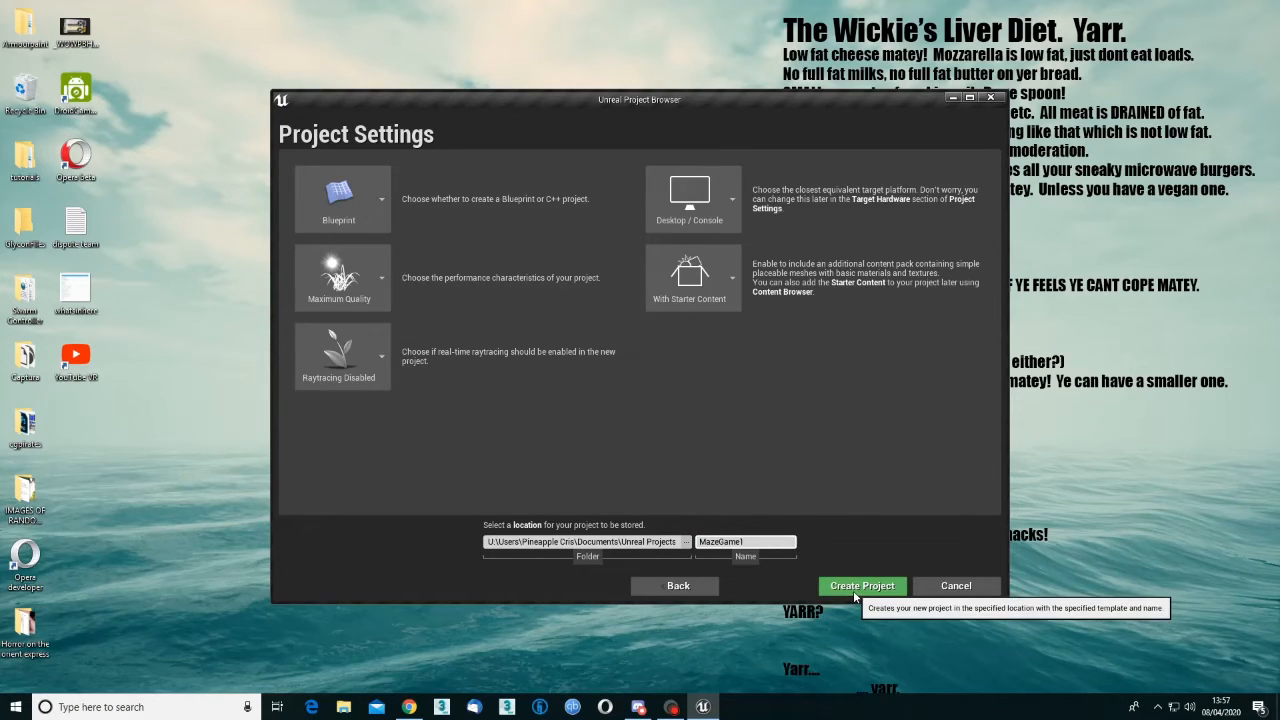
Create the MazeGame1 project so its First Person example level opens in the editor
left_click(860, 586)
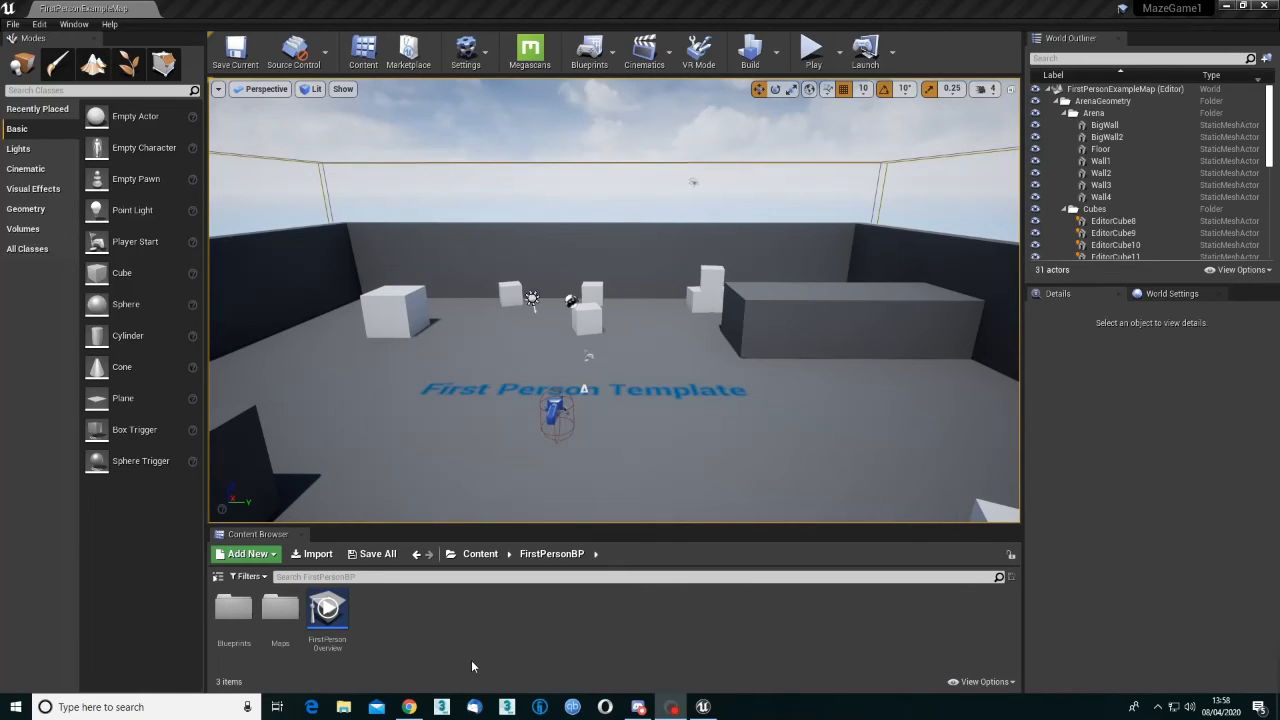
mouse_move(652, 664)
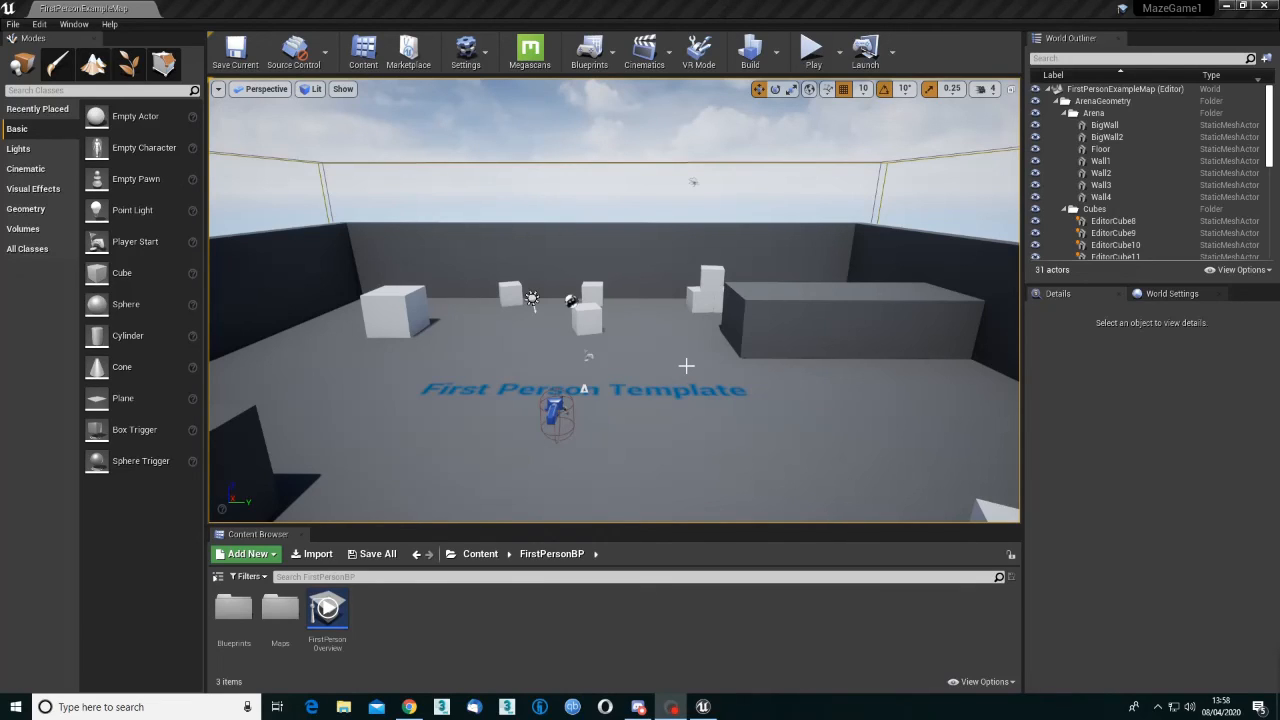
mouse_move(520, 370)
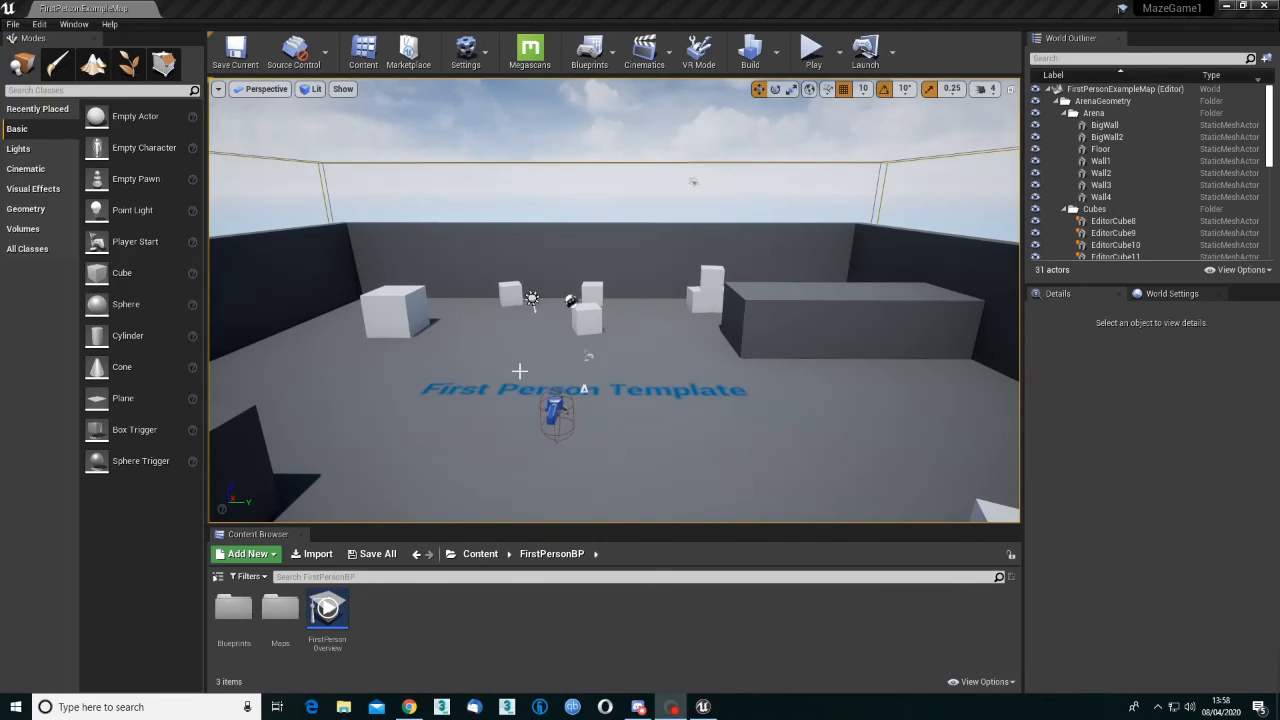
mouse_move(528, 336)
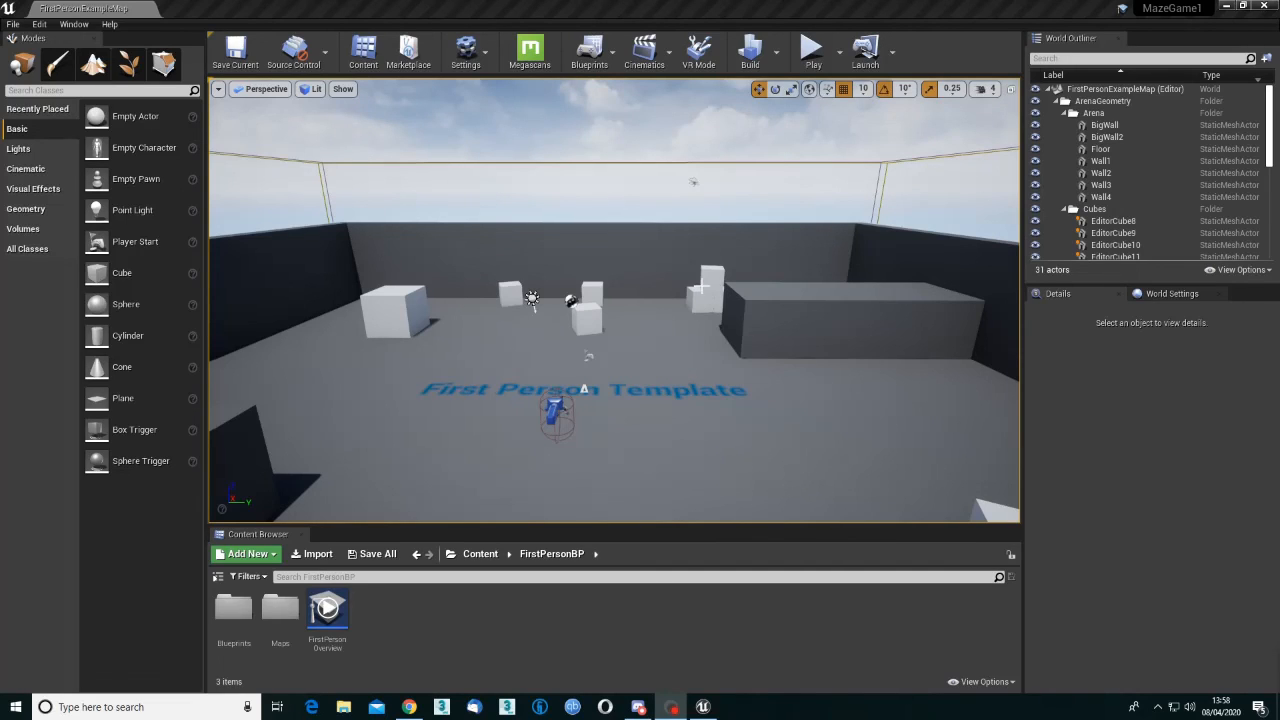
mouse_move(716, 316)
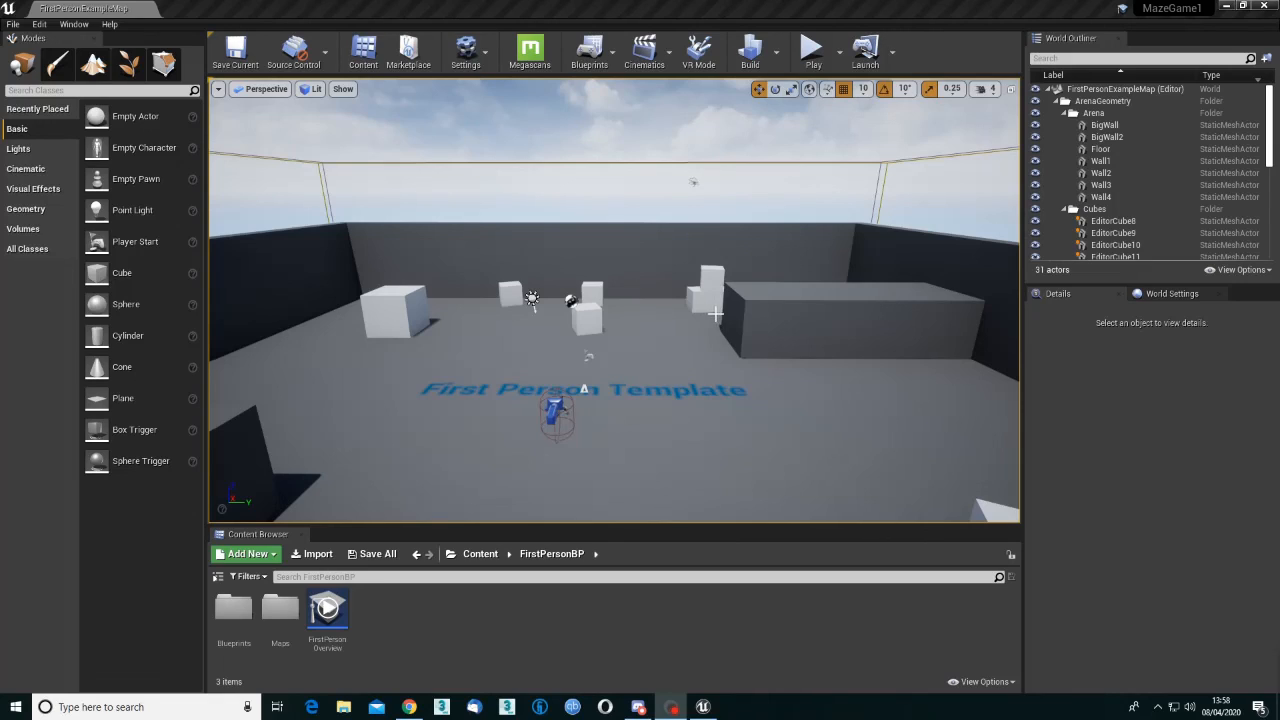